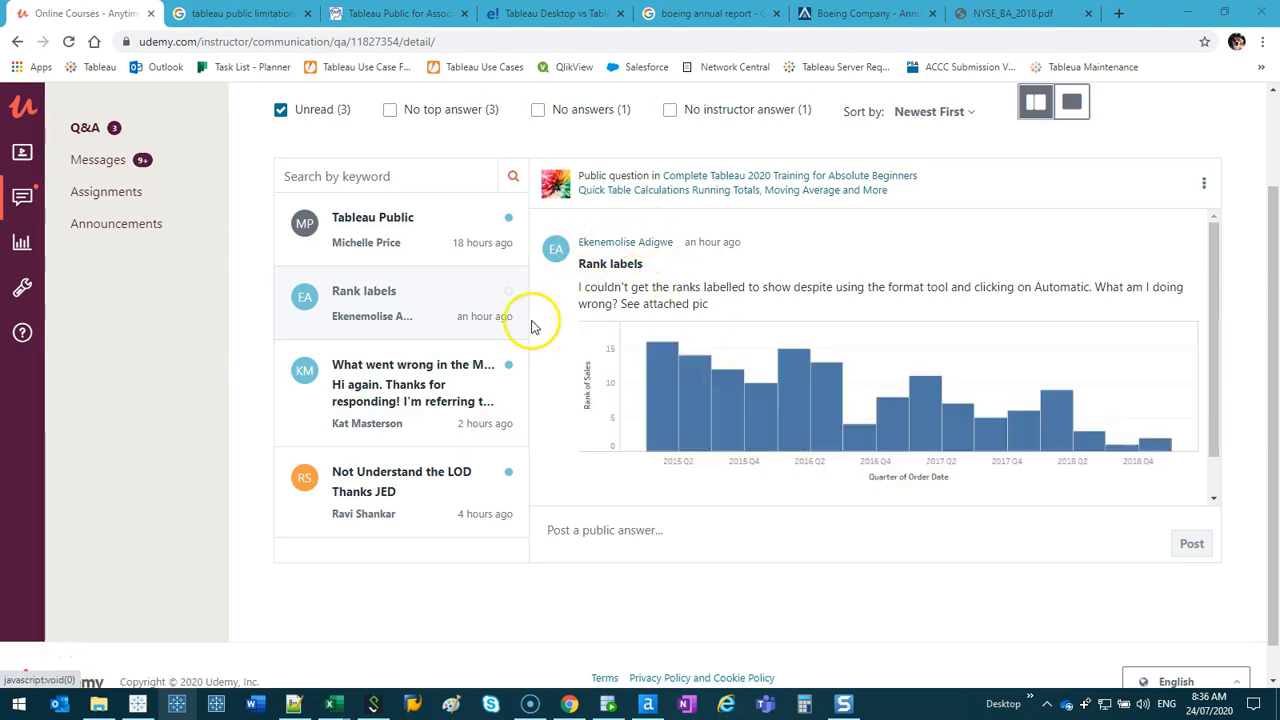
{"action": "mouse_move", "coordinate": [664, 240]}
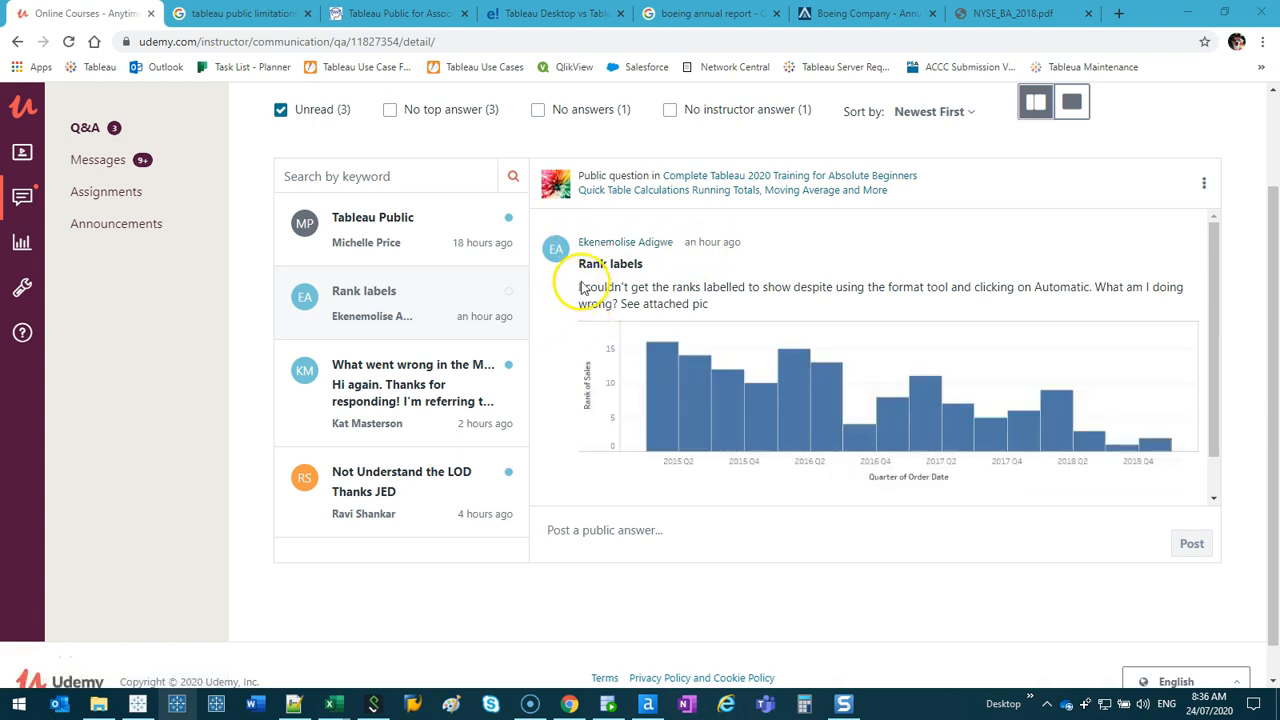
{"action": "mouse_move", "coordinate": [628, 304]}
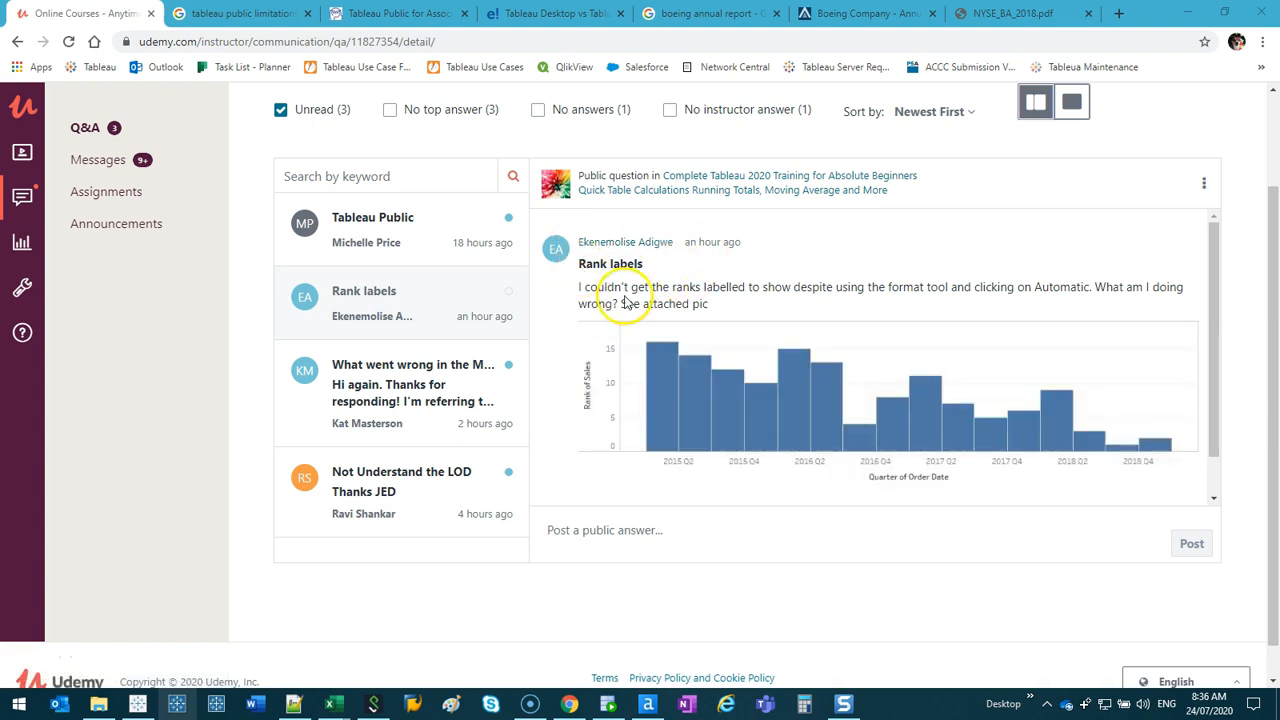
{"action": "mouse_move", "coordinate": [780, 300]}
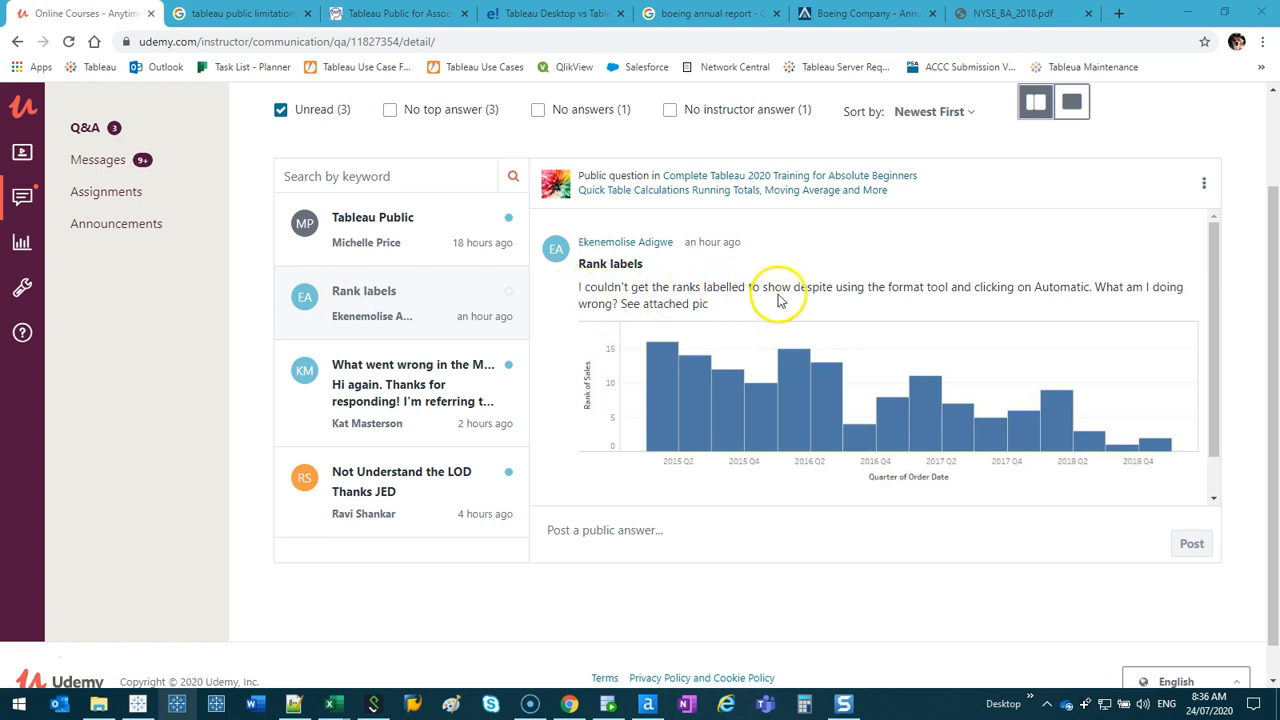
{"action": "mouse_move", "coordinate": [1052, 300]}
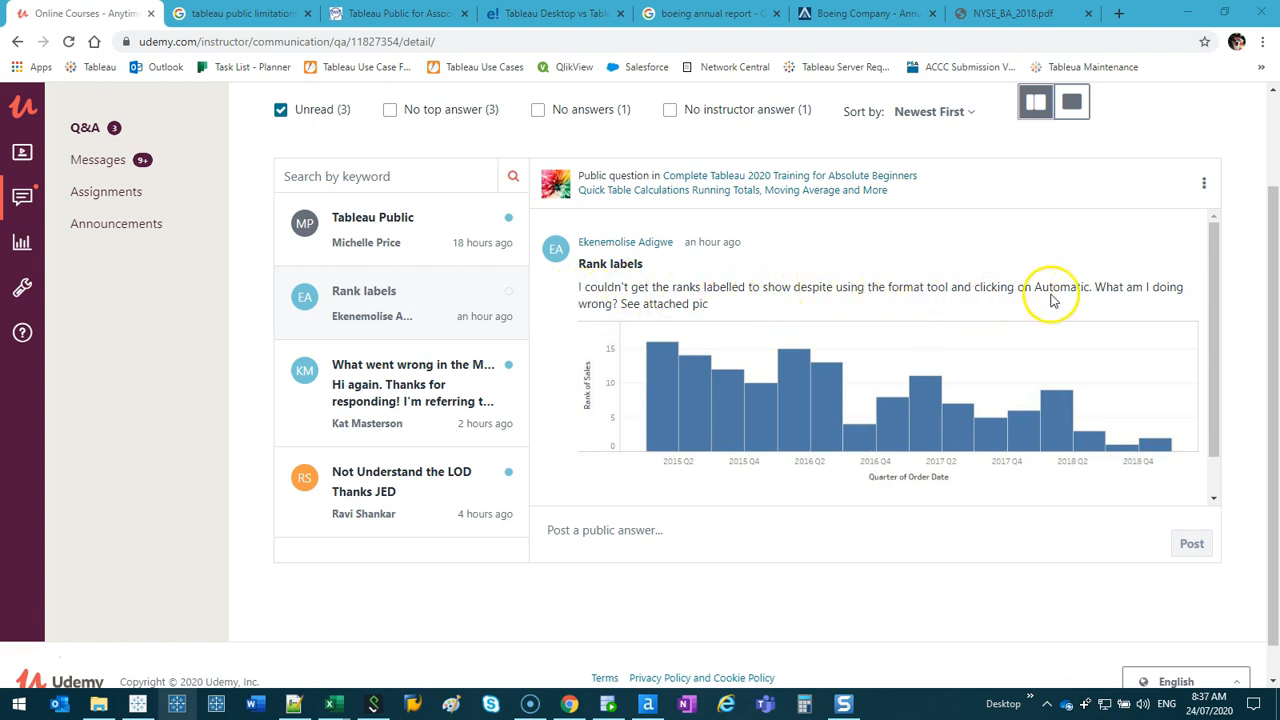
{"action": "mouse_move", "coordinate": [560, 318]}
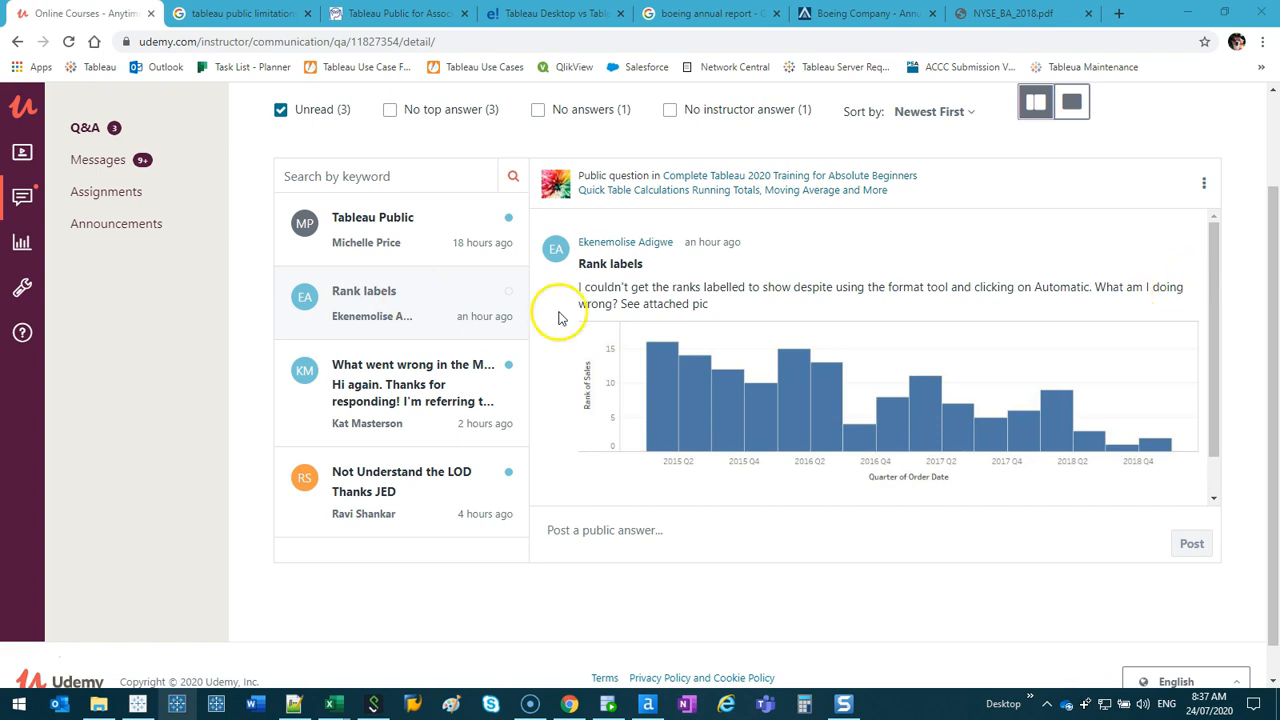
{"action": "mouse_move", "coordinate": [900, 324]}
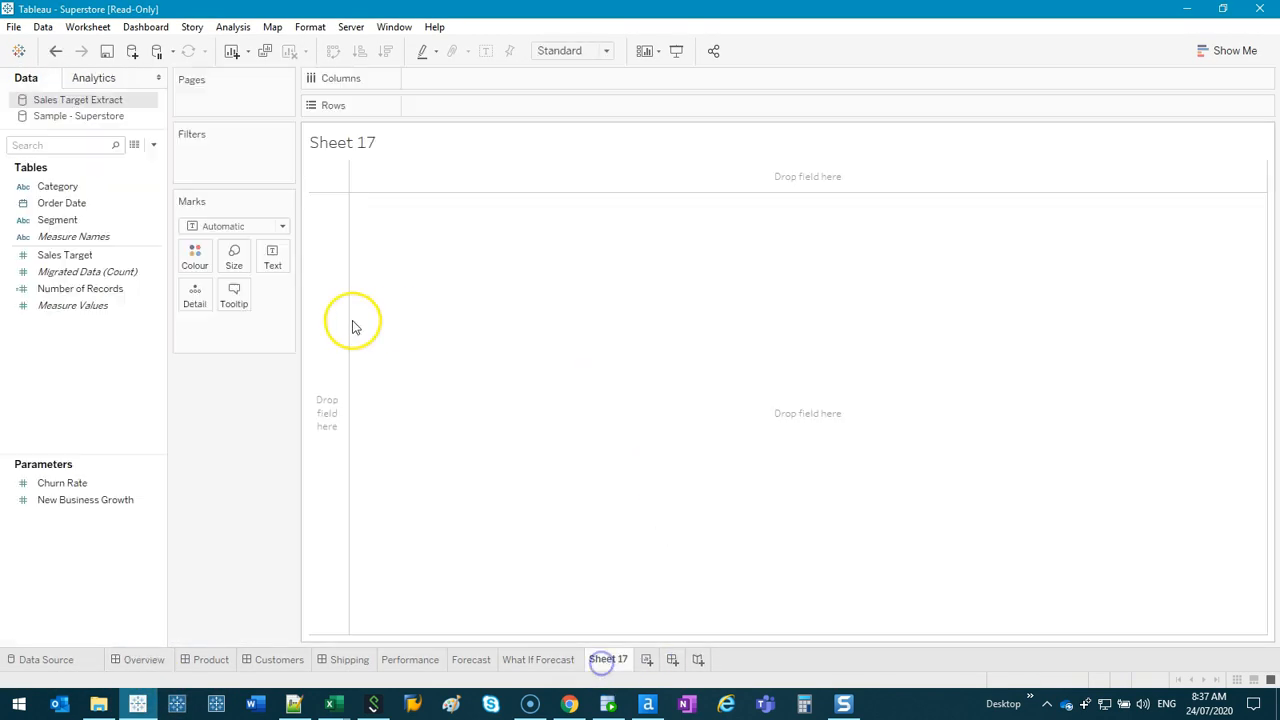
Use Sample - Superstore and lay Order Date across Columns as year and quarter
{"action": "left_click", "coordinate": [78, 114]}
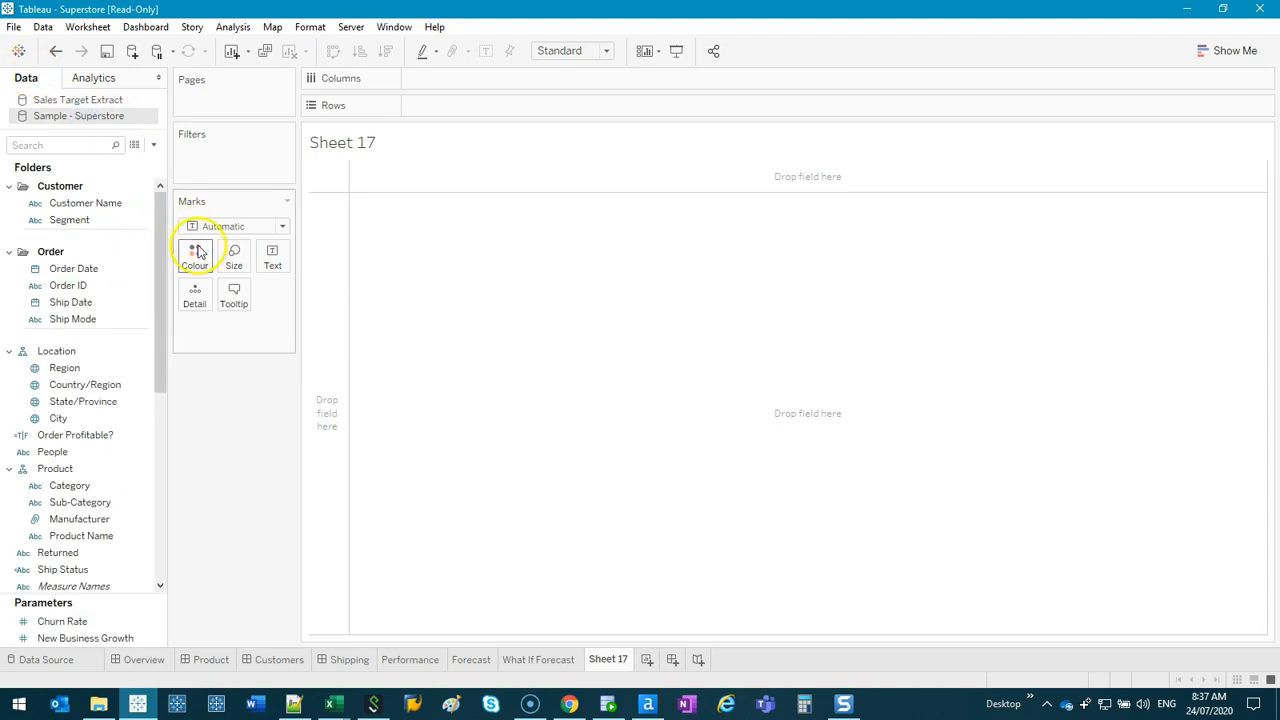
{"action": "left_click", "coordinate": [72, 268]}
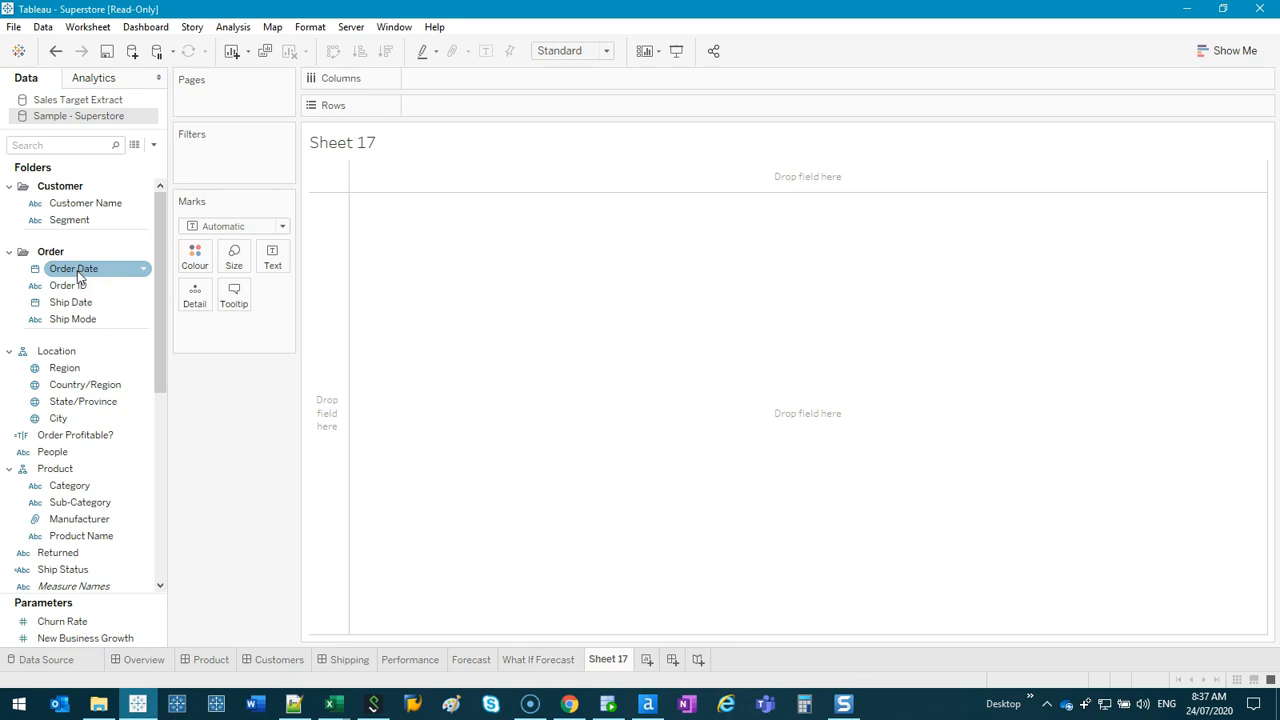
{"action": "left_click_drag", "start_coordinate": [72, 268], "coordinate": [456, 82]}
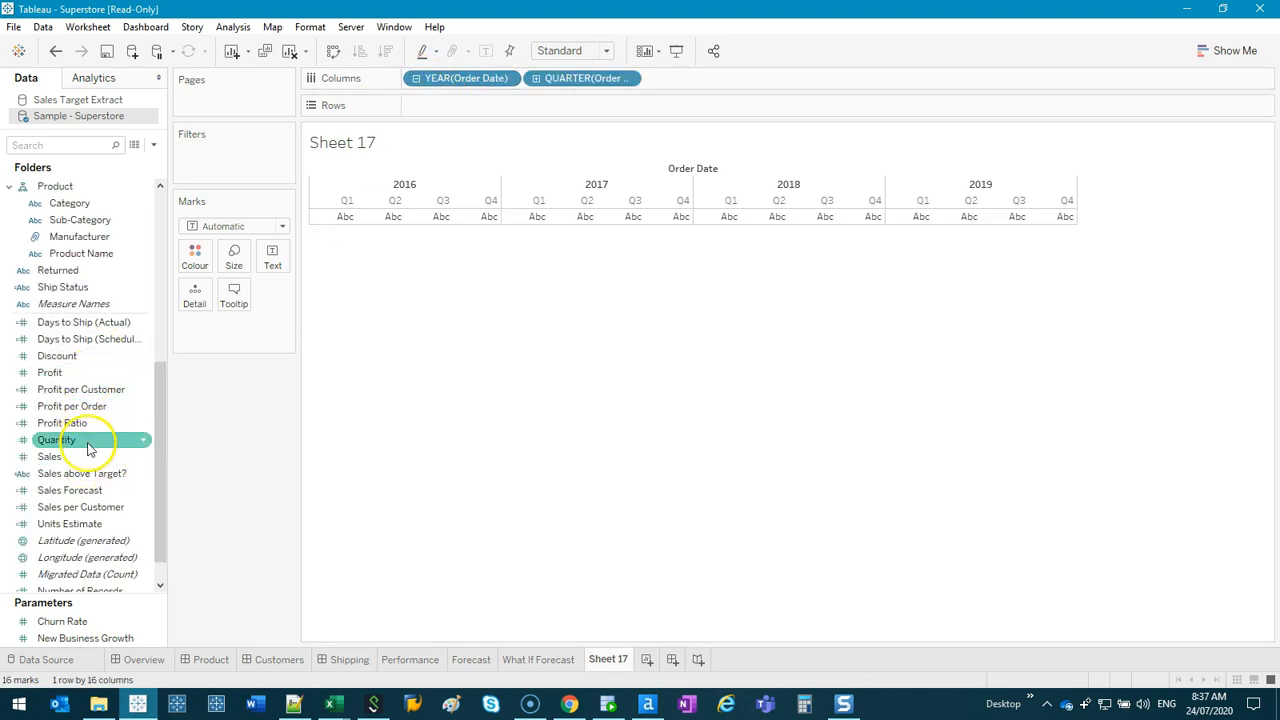
Put SUM(Sales) on Label and Rows, and show the marks as bars
{"action": "left_click_drag", "start_coordinate": [48, 456], "coordinate": [232, 326]}
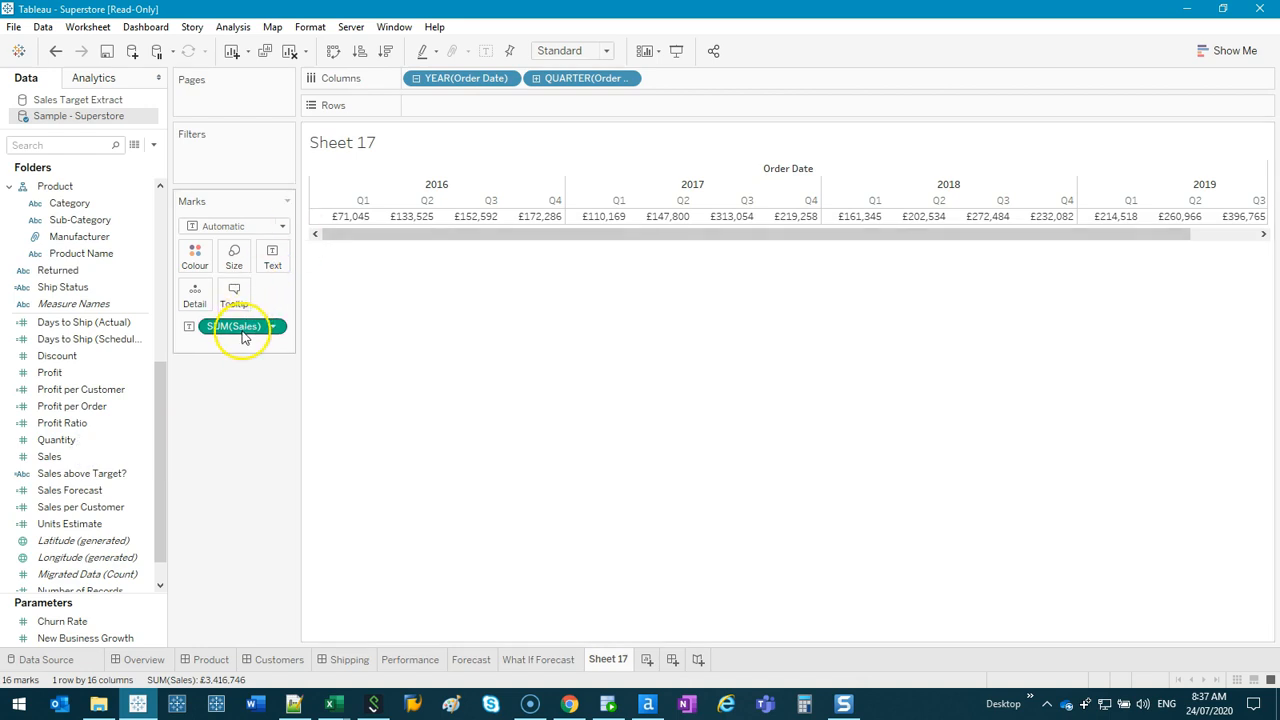
{"action": "left_click_drag", "start_coordinate": [232, 326], "coordinate": [462, 104]}
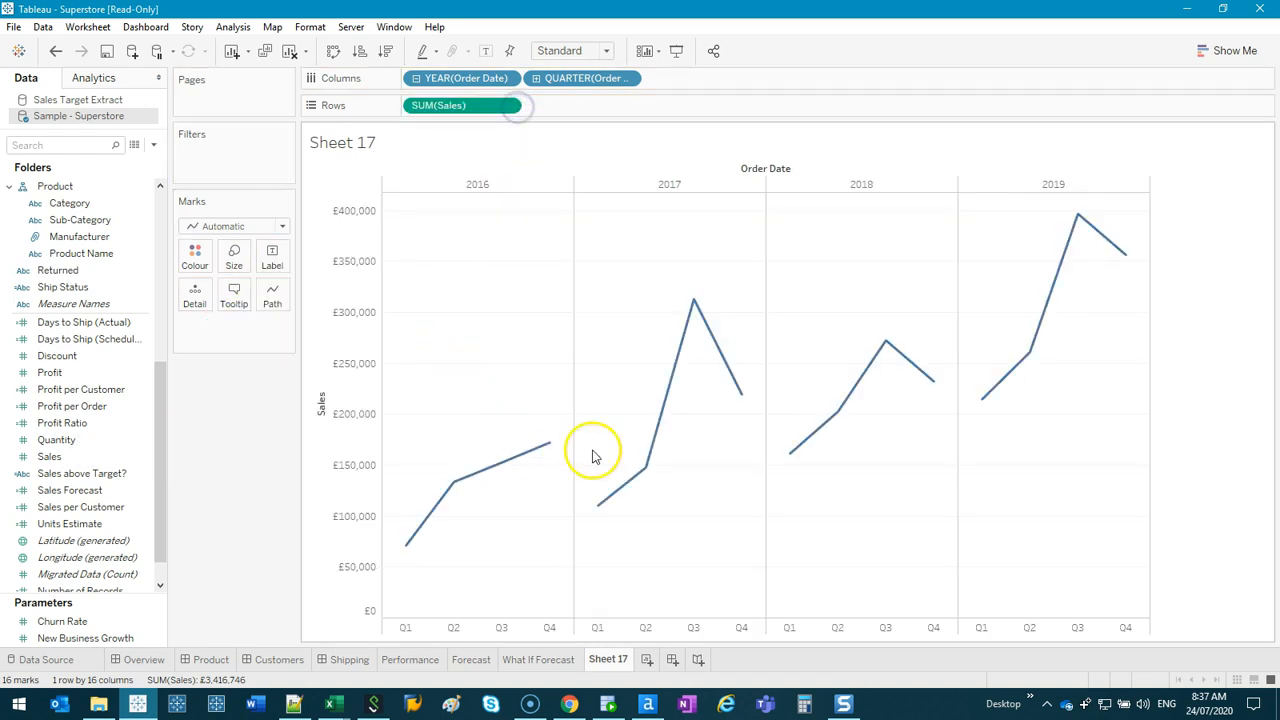
{"action": "left_click", "coordinate": [232, 224]}
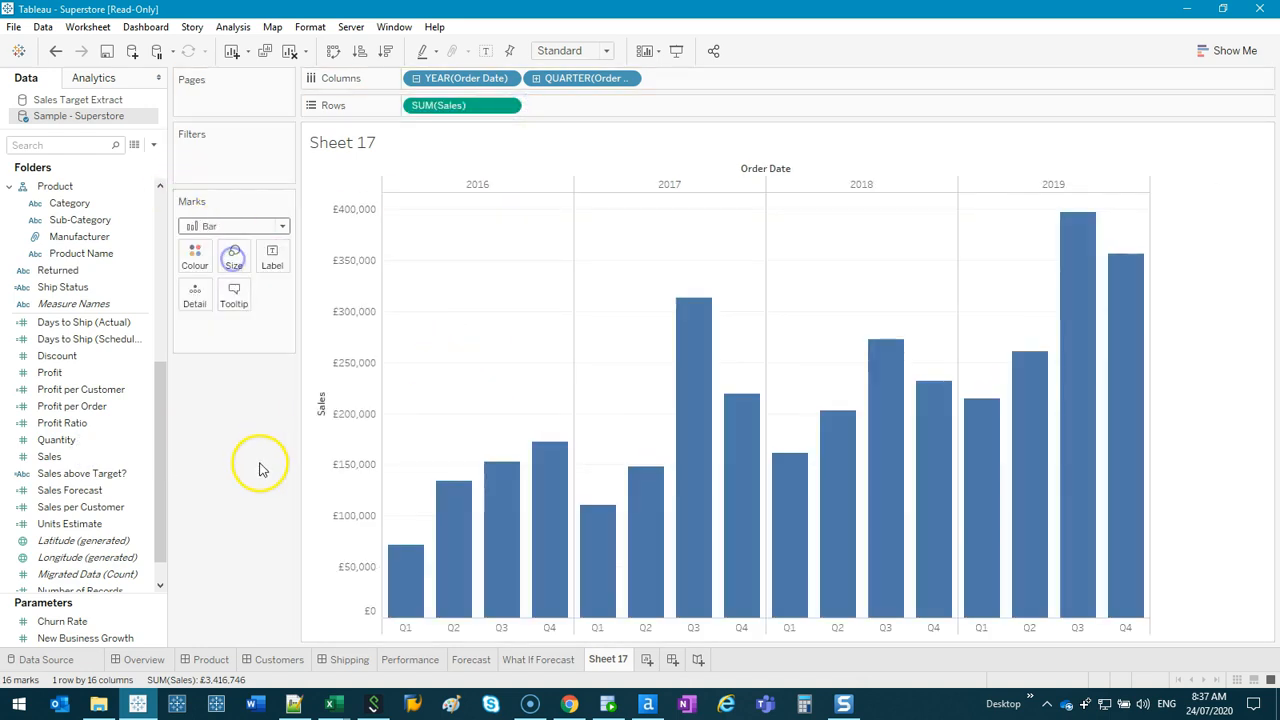
{"action": "mouse_move", "coordinate": [236, 368]}
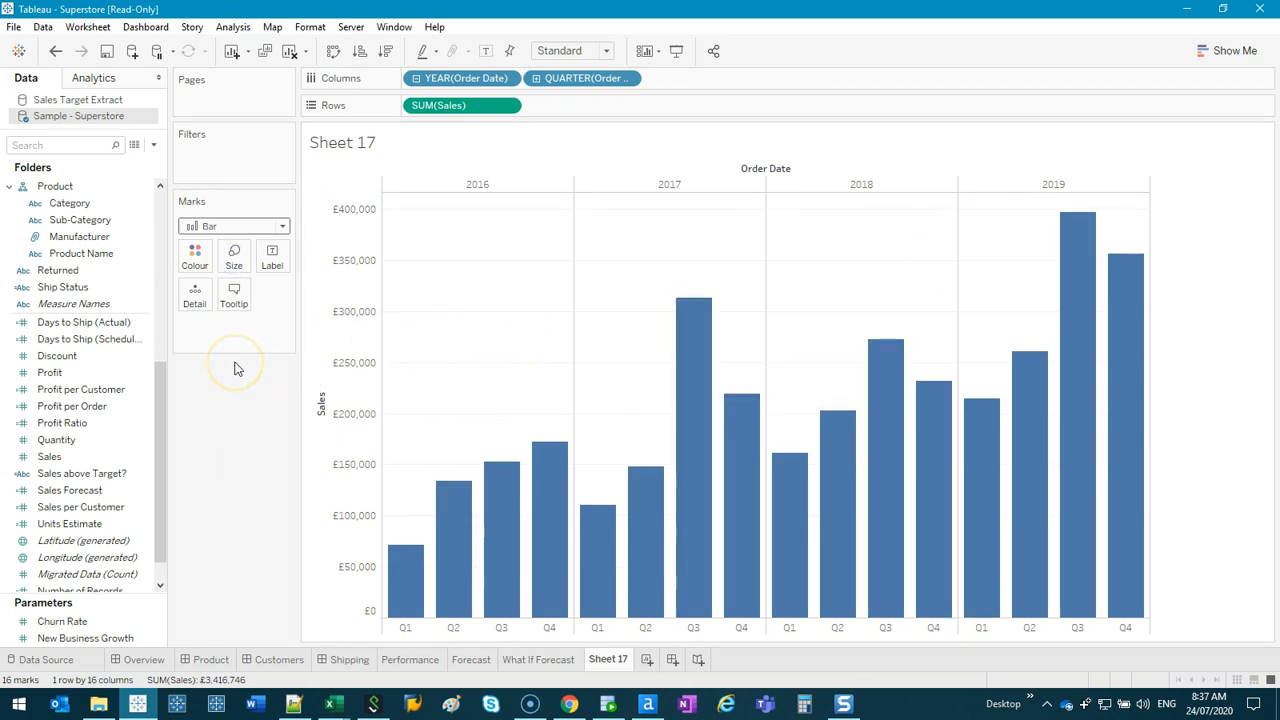
{"action": "mouse_move", "coordinate": [172, 442]}
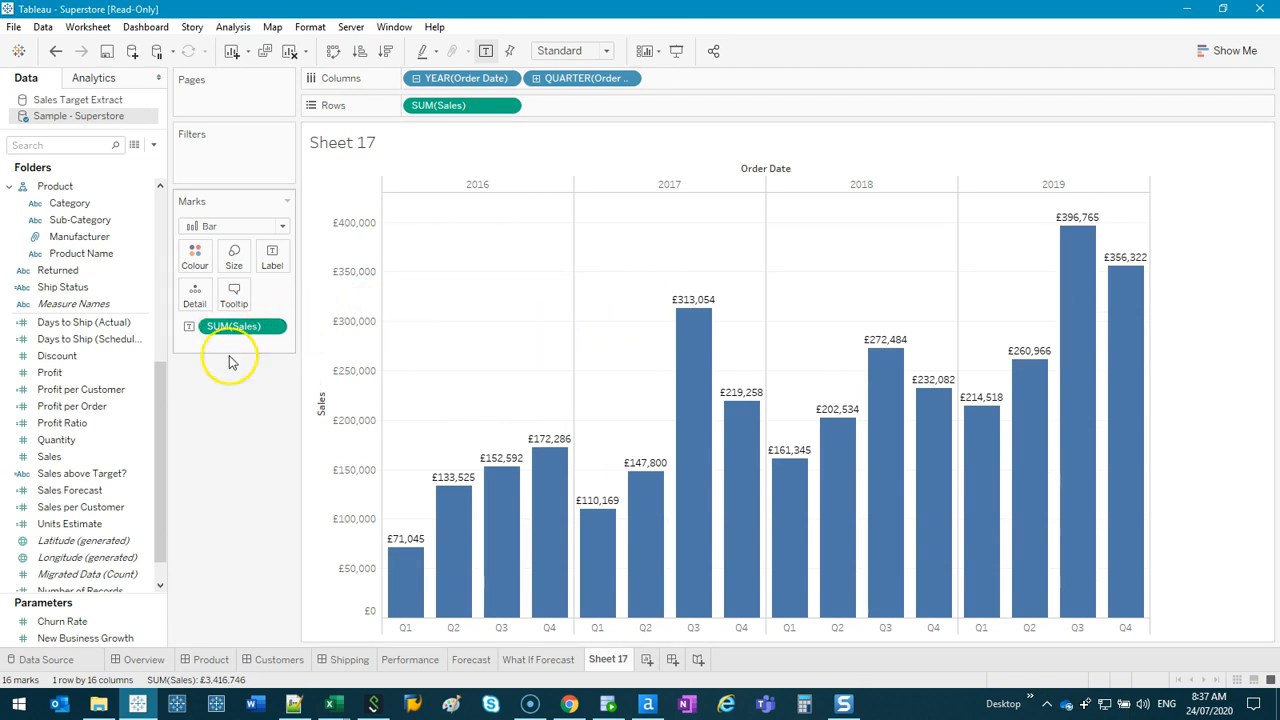
{"action": "mouse_move", "coordinate": [910, 470]}
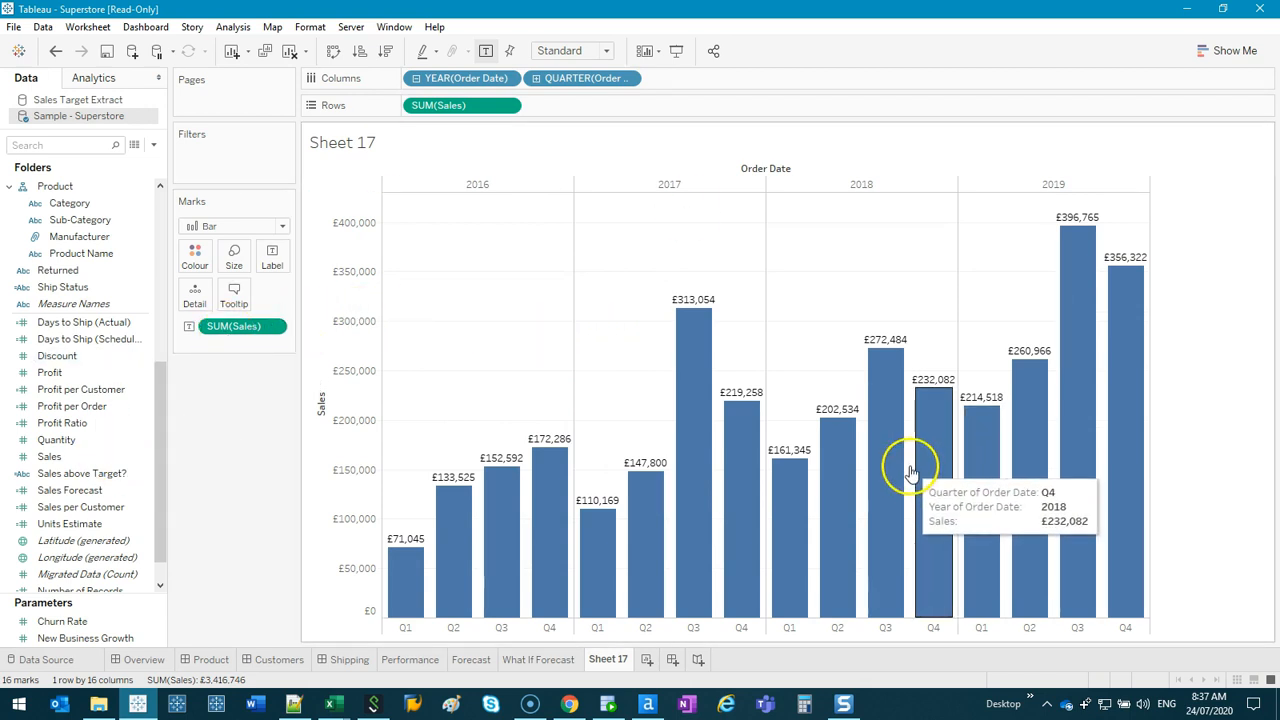
{"action": "mouse_move", "coordinate": [422, 300]}
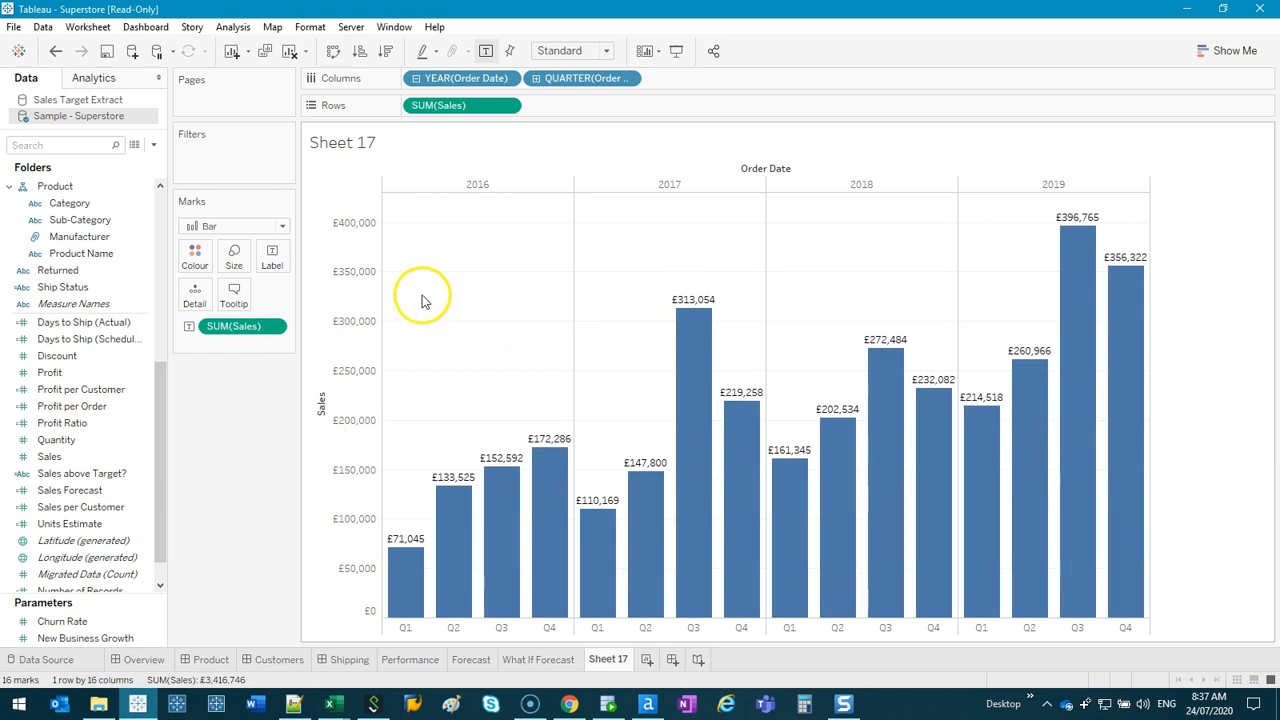
{"action": "mouse_move", "coordinate": [548, 450]}
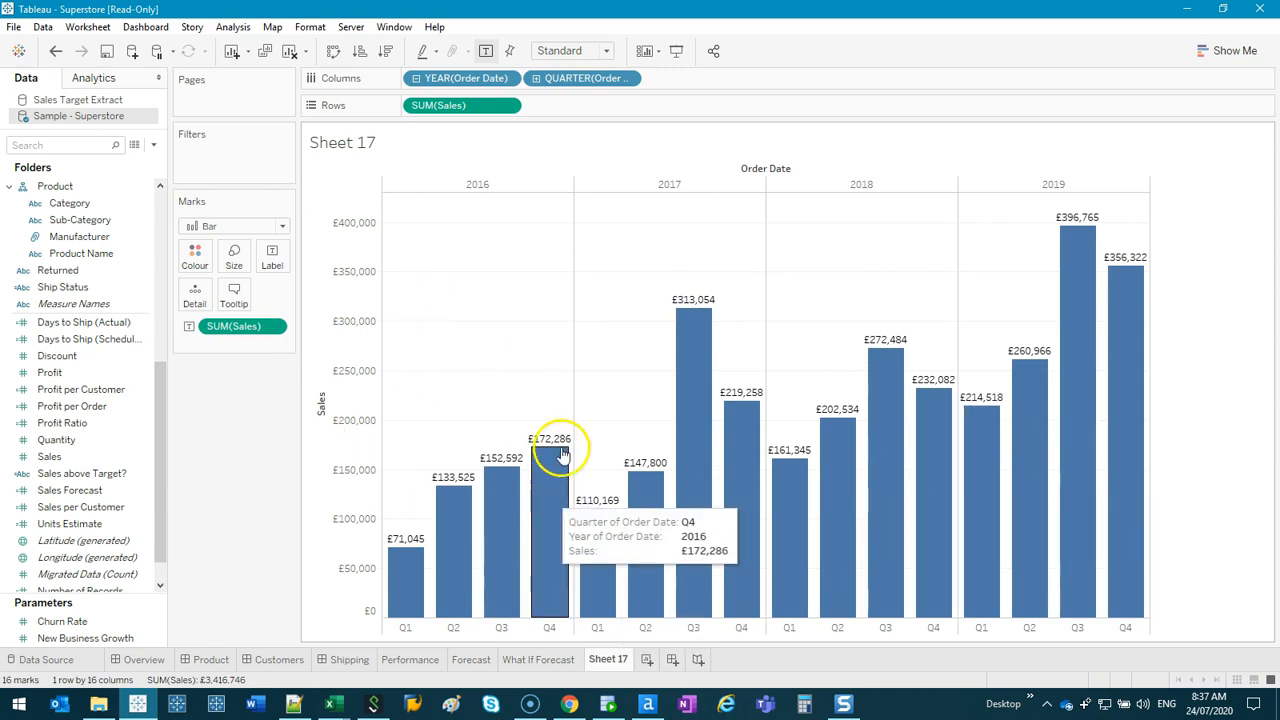
{"action": "mouse_move", "coordinate": [532, 108]}
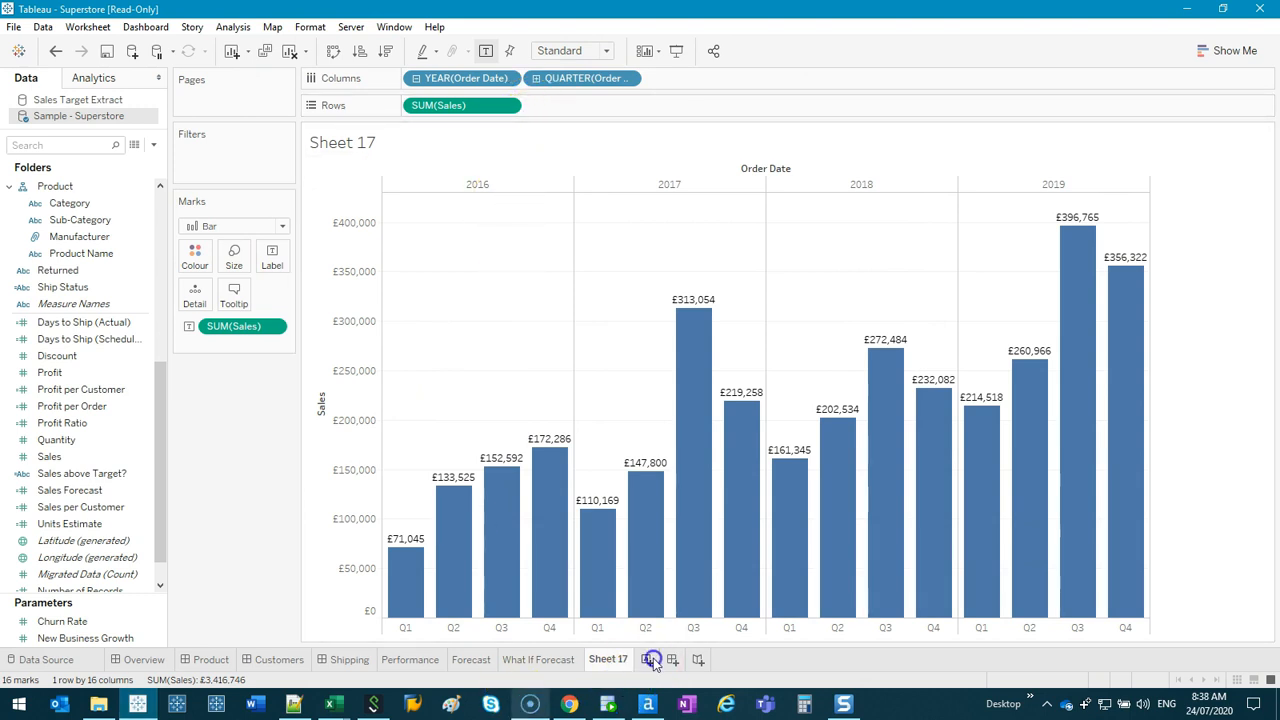
Chart total Sales by year on new Sheet 18, then return to Sheet 17
{"action": "left_click", "coordinate": [652, 660]}
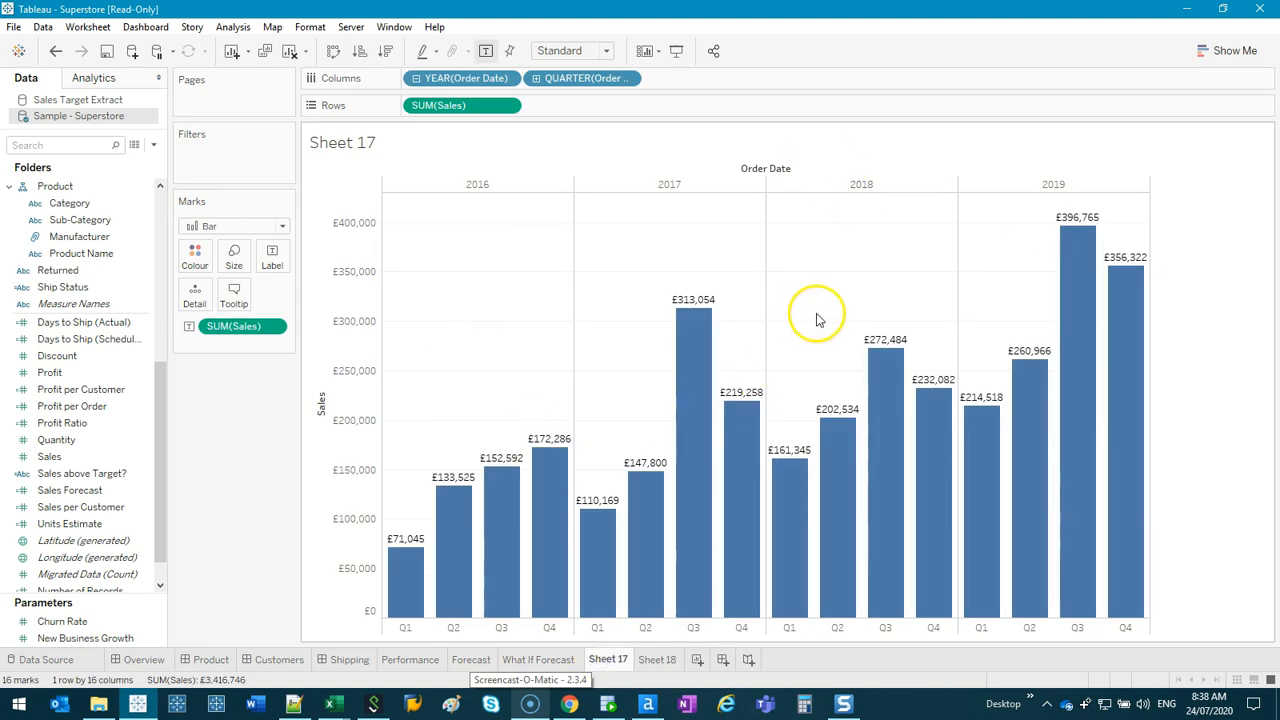
{"action": "mouse_move", "coordinate": [580, 398]}
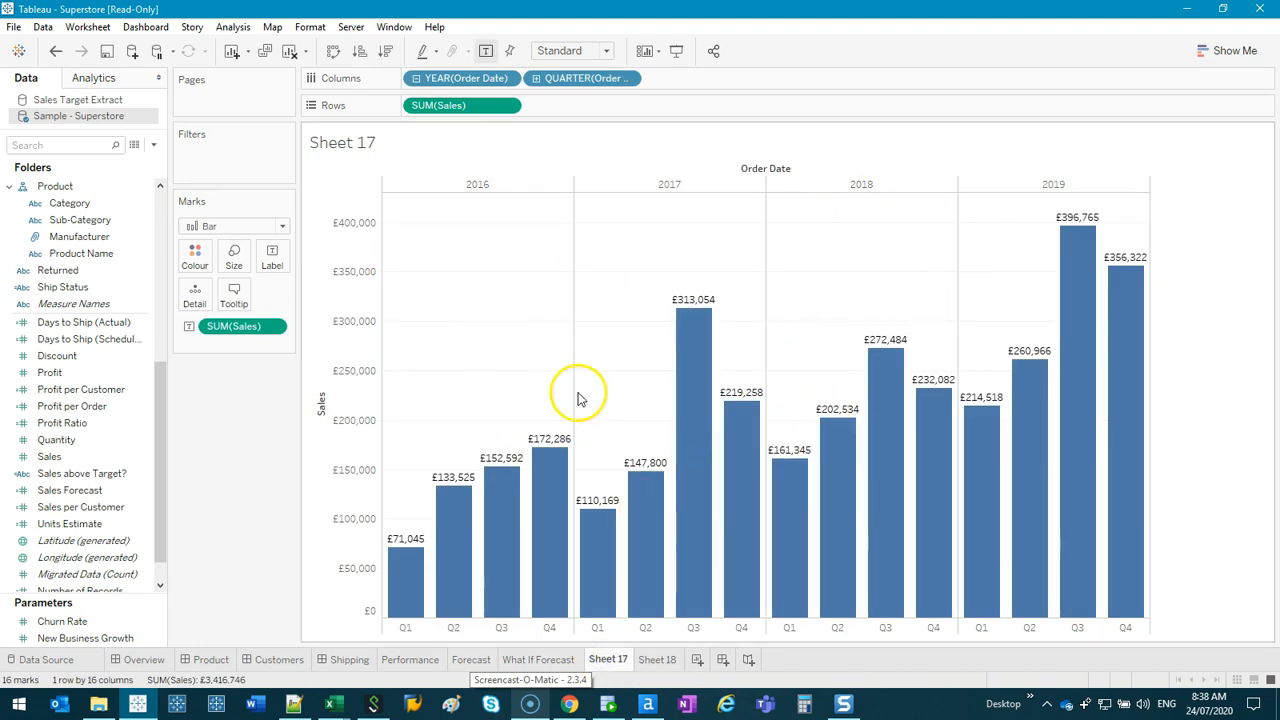
{"action": "mouse_move", "coordinate": [644, 556]}
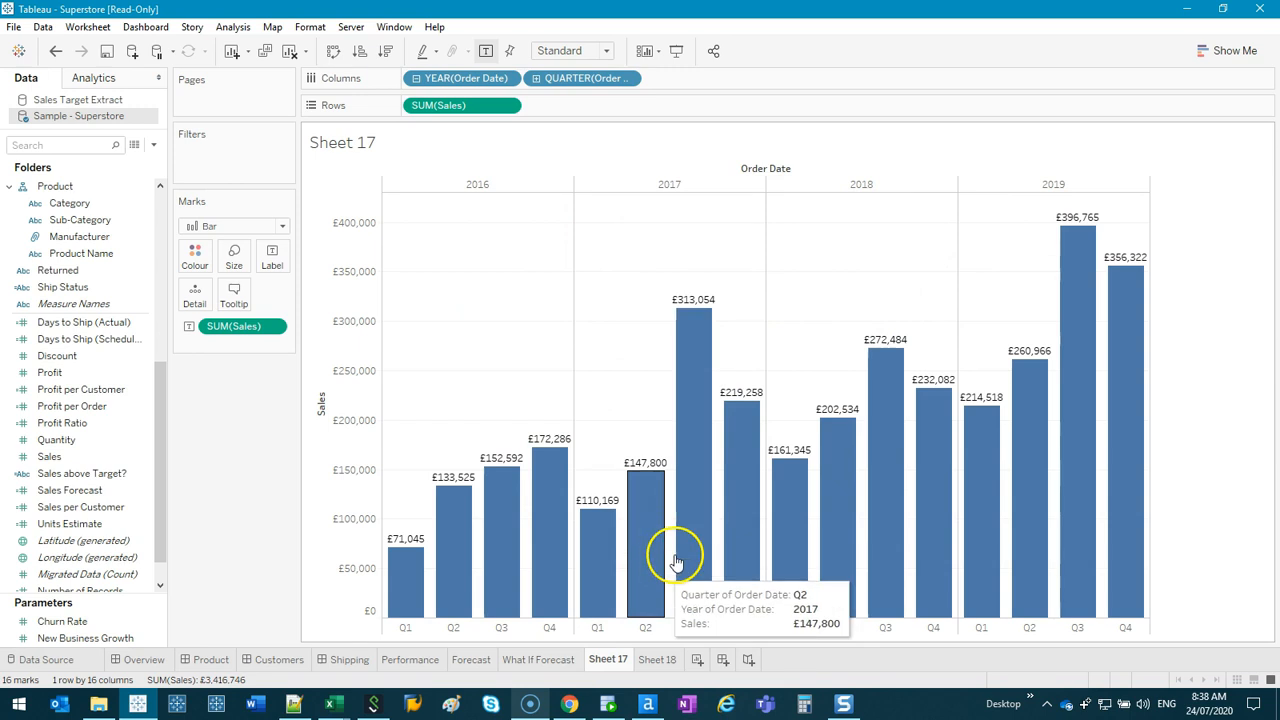
{"action": "left_click", "coordinate": [656, 660]}
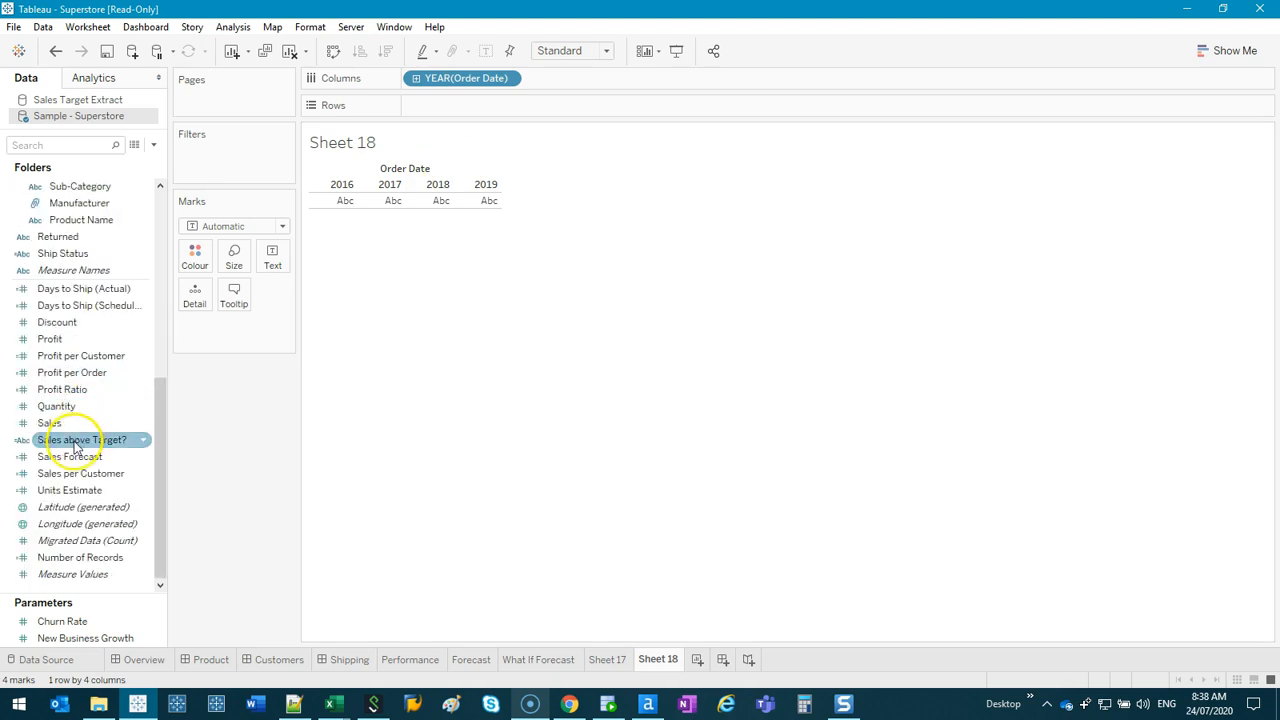
{"action": "left_click_drag", "start_coordinate": [48, 422], "coordinate": [490, 108]}
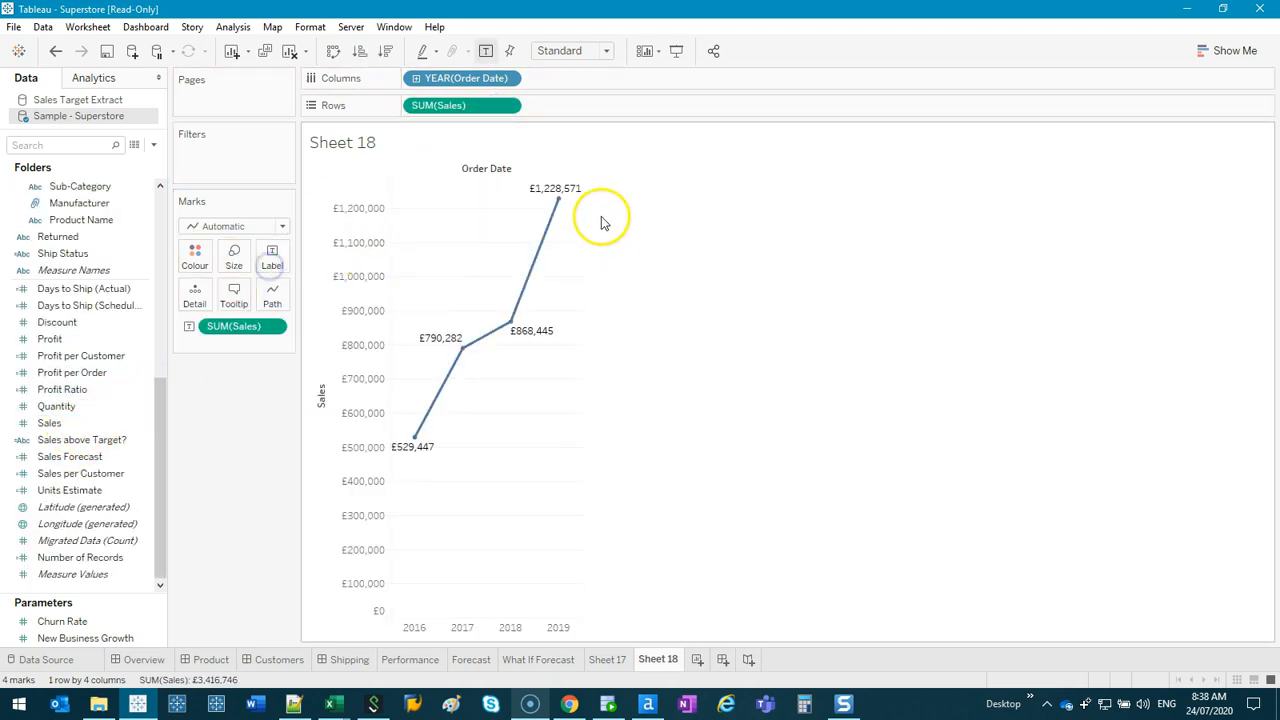
{"action": "mouse_move", "coordinate": [512, 470]}
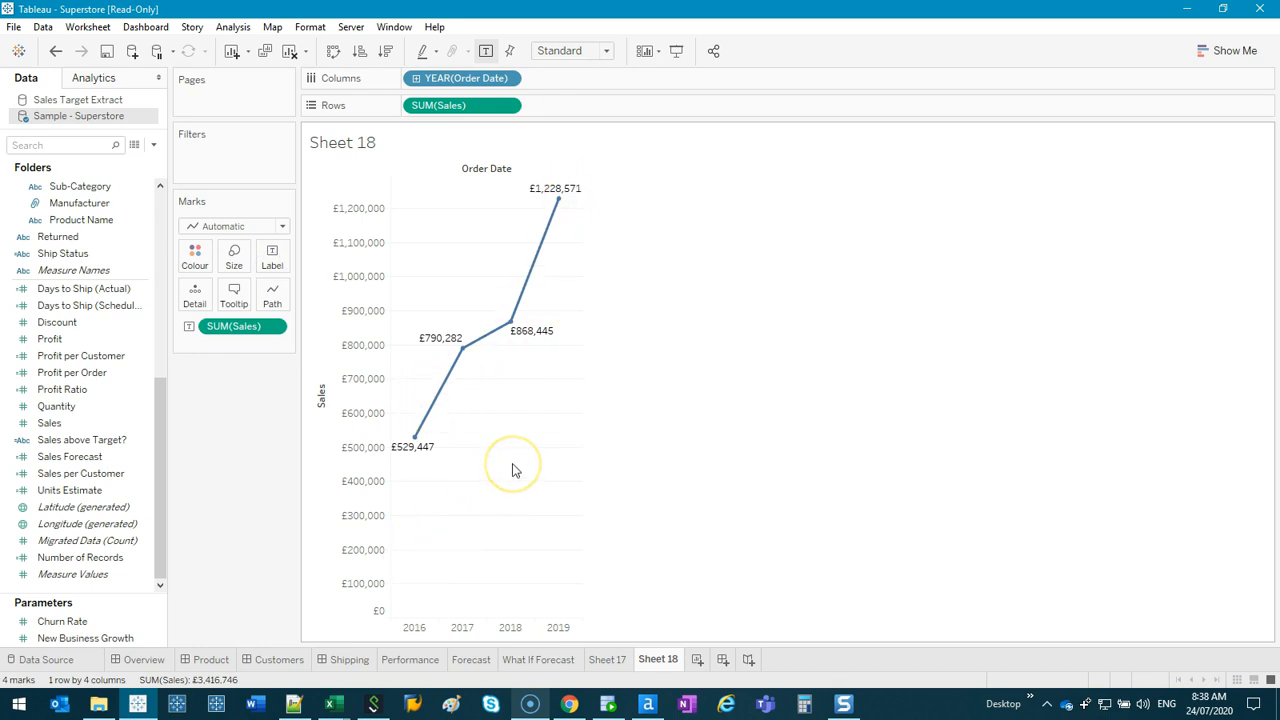
{"action": "left_click", "coordinate": [608, 660]}
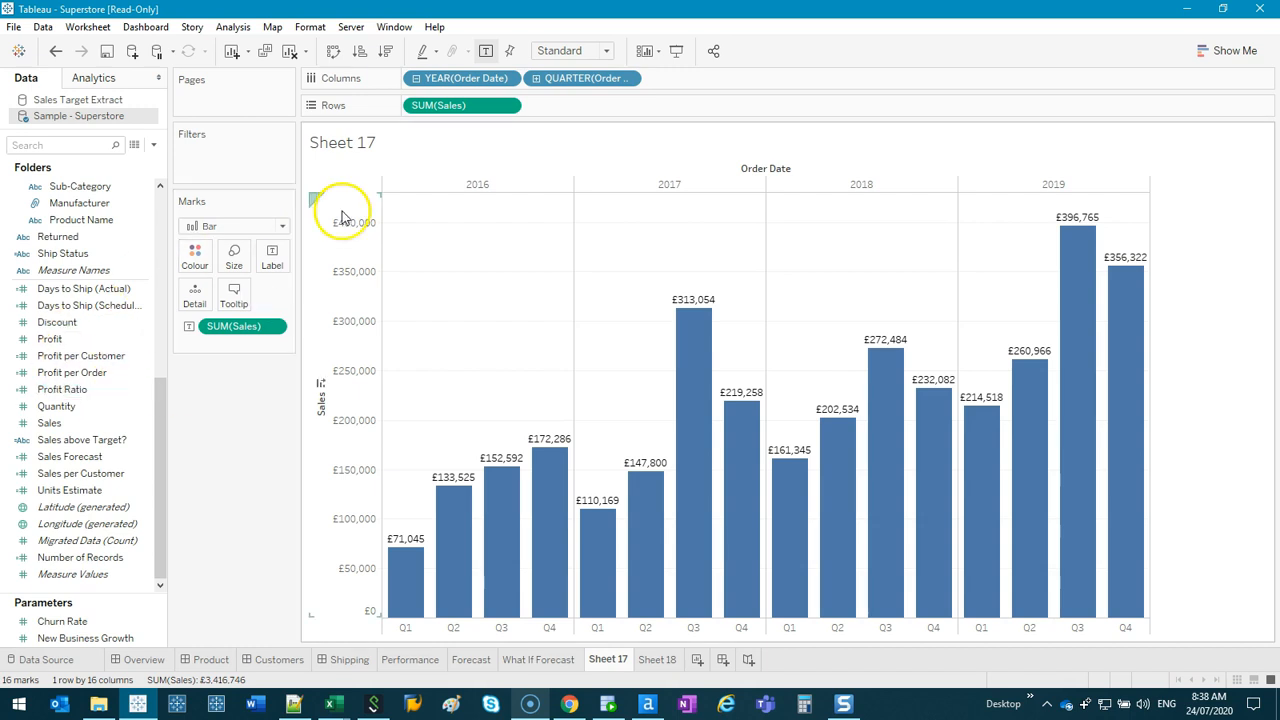
{"action": "mouse_move", "coordinate": [356, 268]}
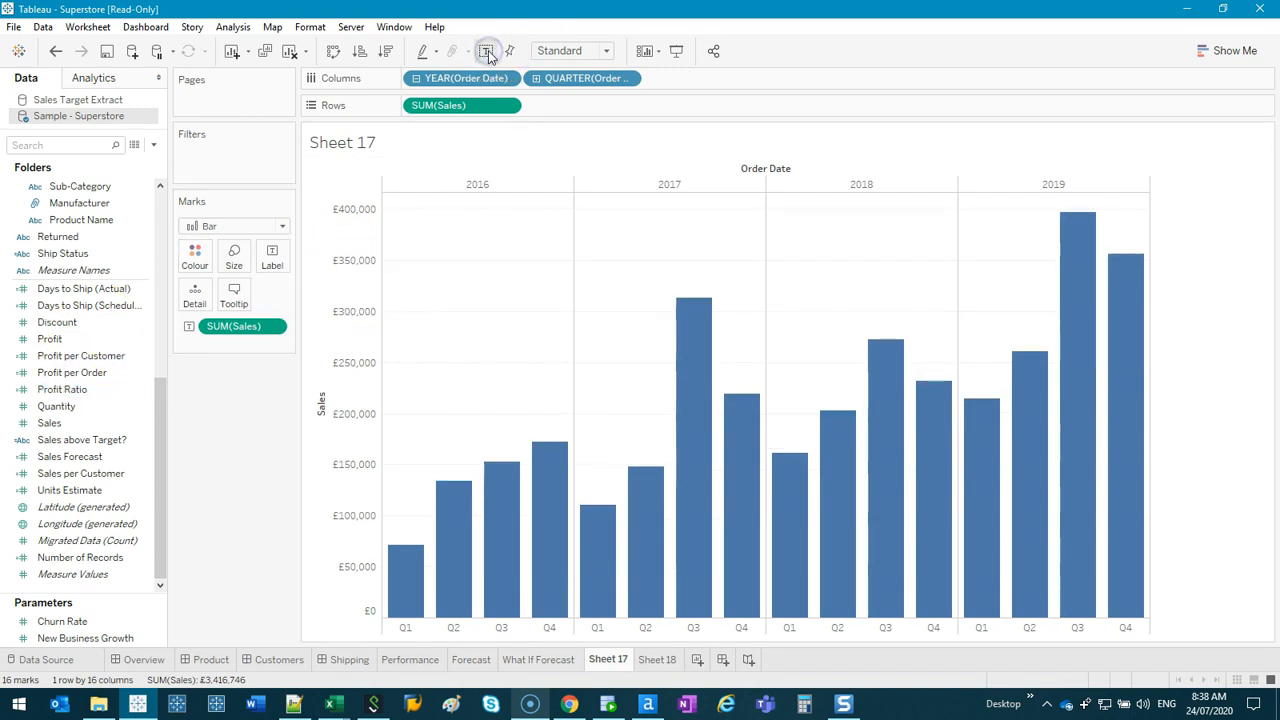
{"action": "left_click", "coordinate": [488, 52]}
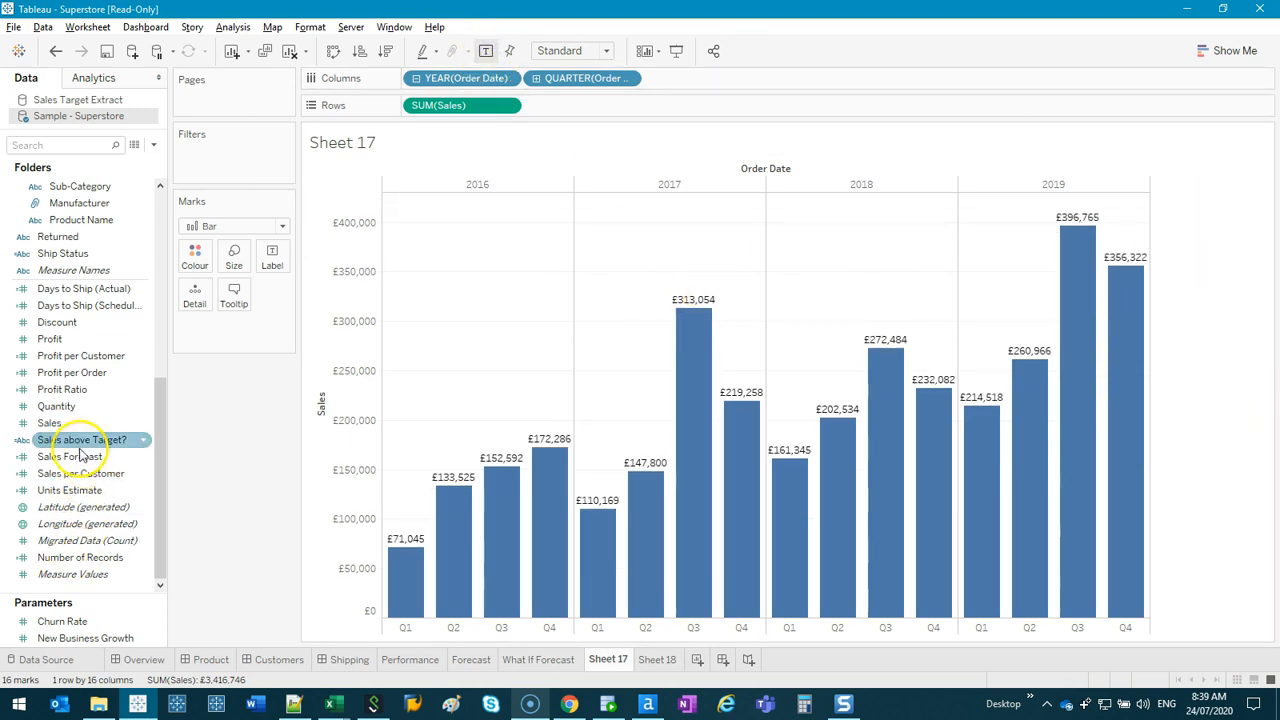
{"action": "left_click", "coordinate": [272, 256]}
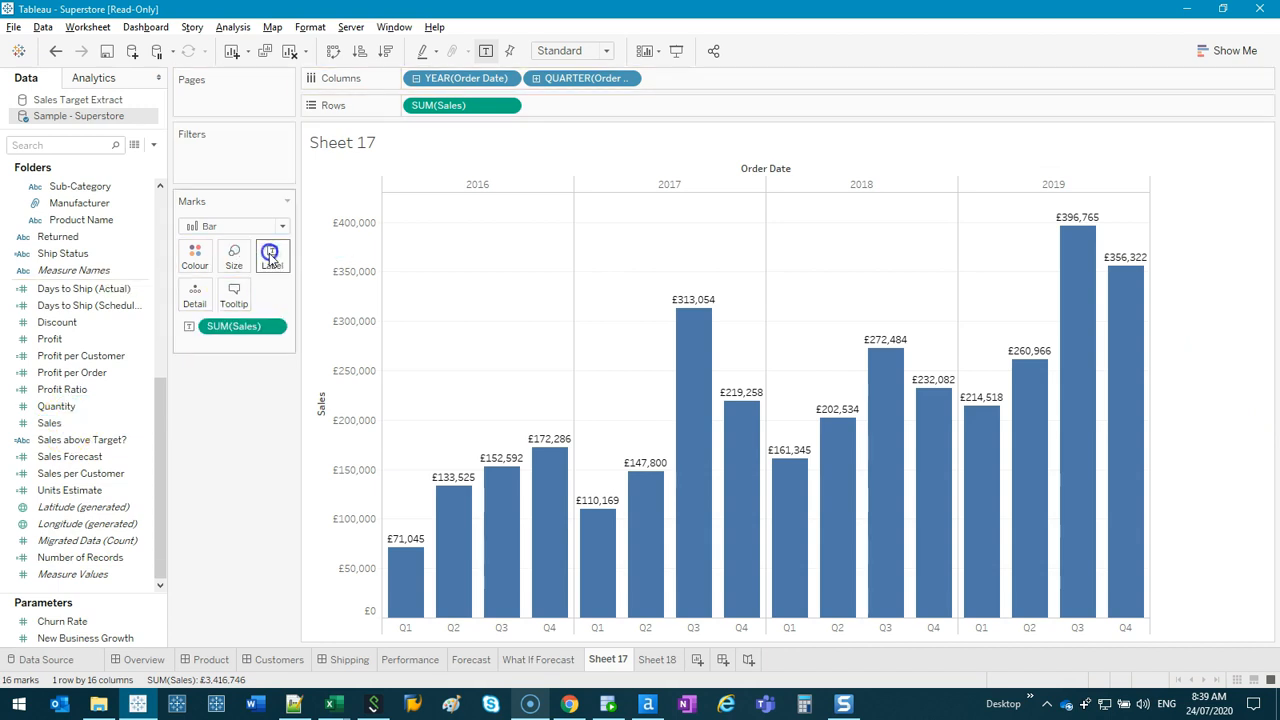
{"action": "left_click", "coordinate": [272, 256]}
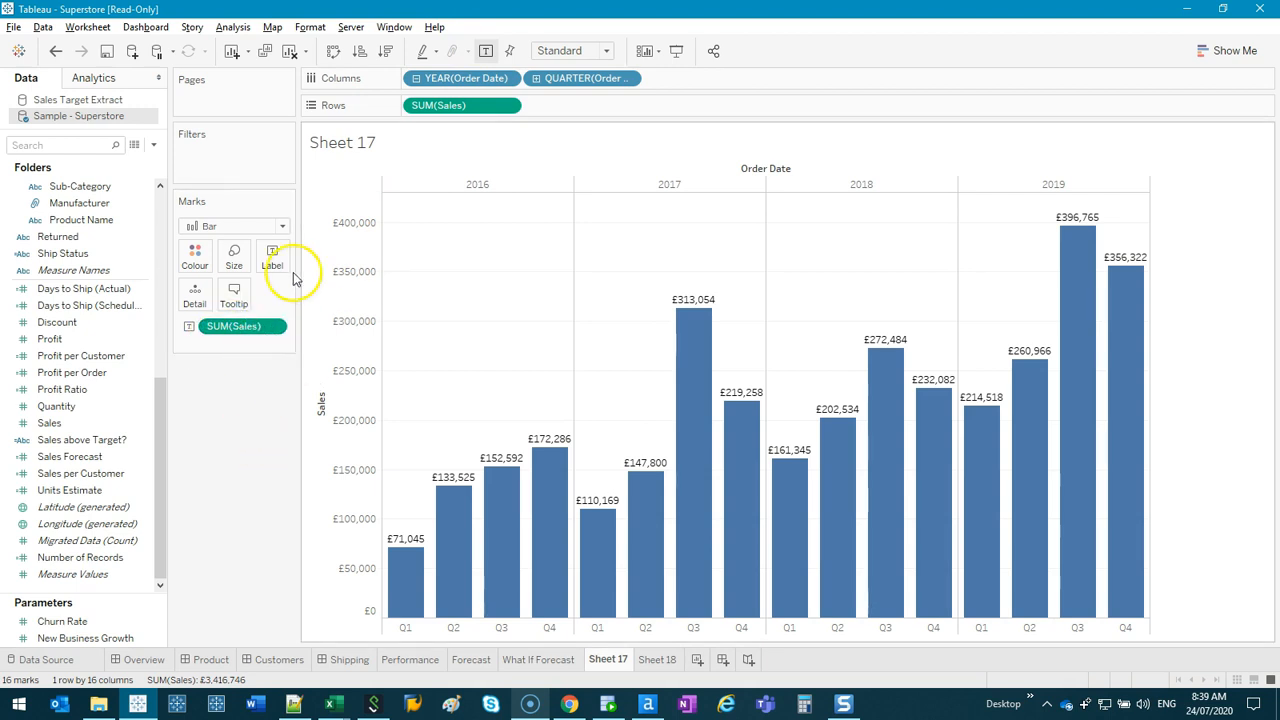
Clear the bars' label text so the sales values disappear
{"action": "left_click", "coordinate": [272, 256]}
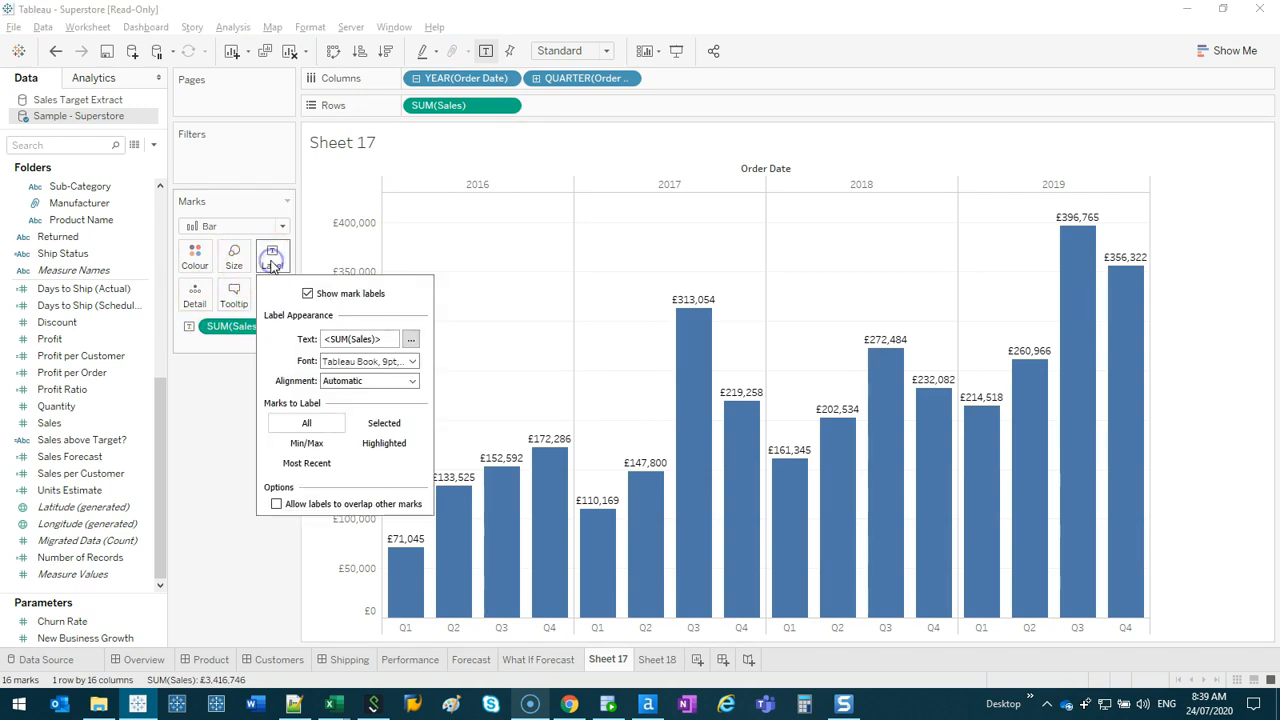
{"action": "left_click", "coordinate": [410, 340]}
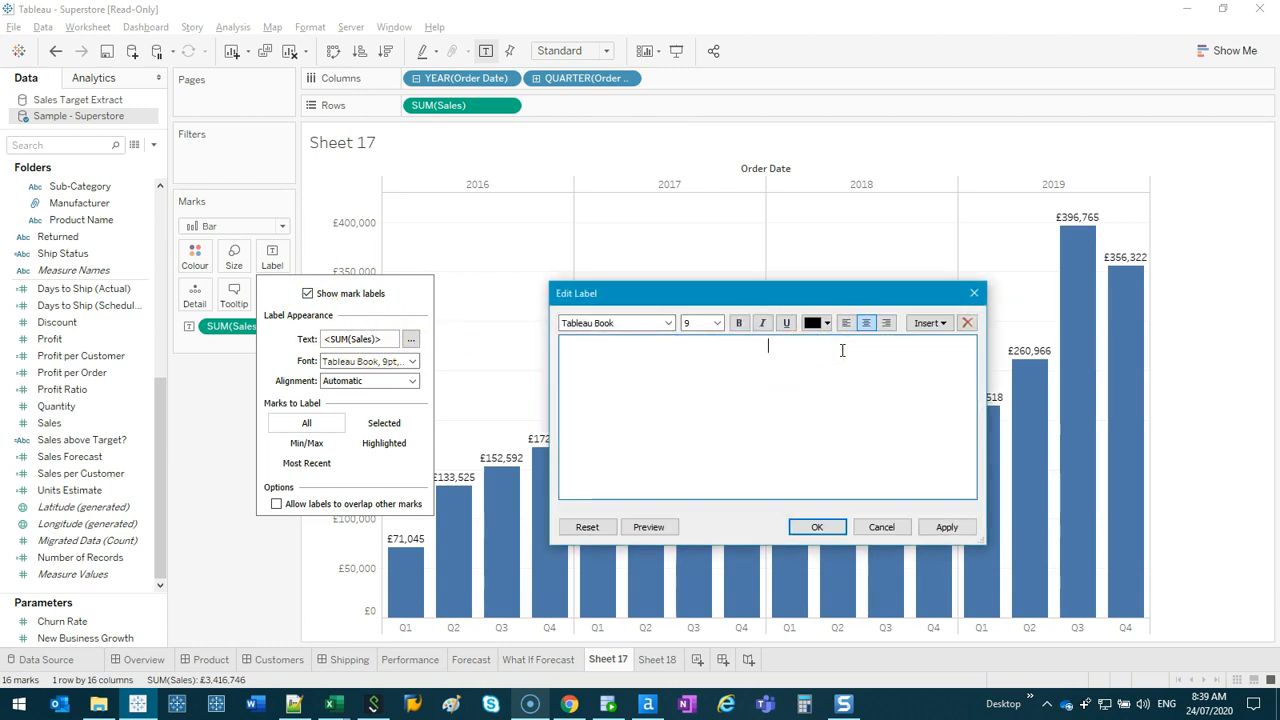
{"action": "left_click", "coordinate": [946, 528]}
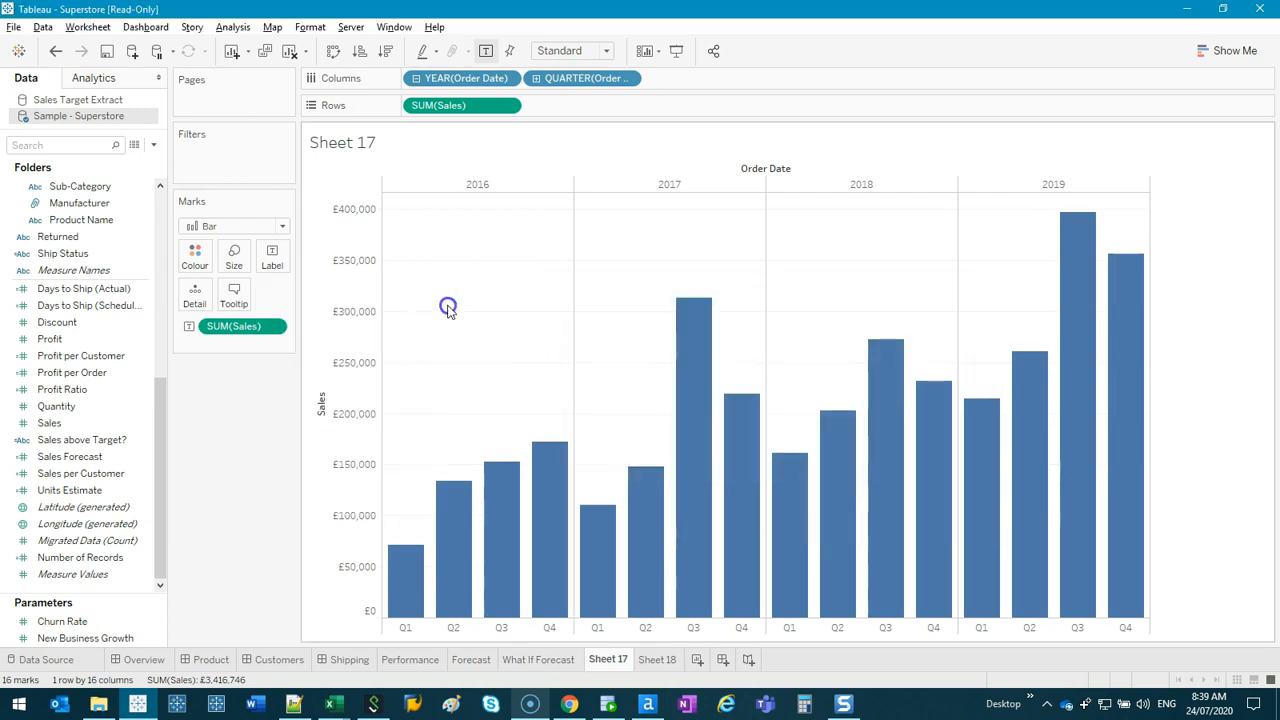
{"action": "mouse_move", "coordinate": [504, 52]}
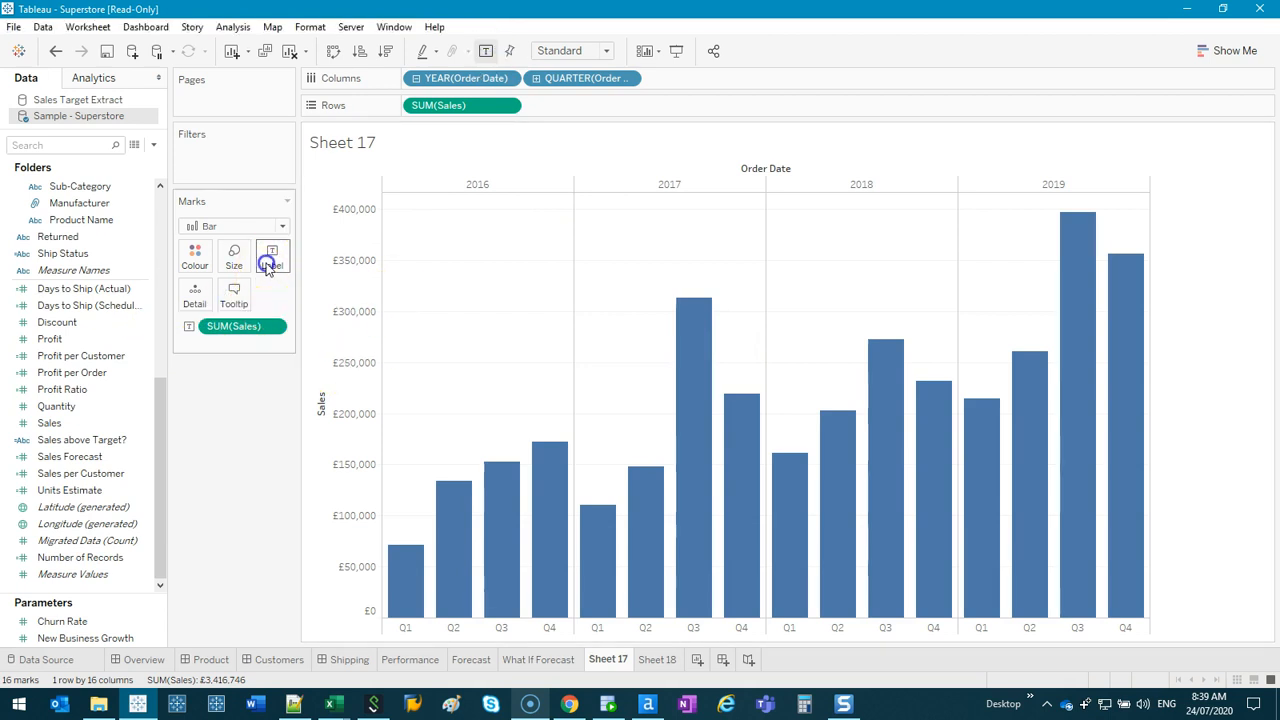
Insert SUM(Sales) back into the label text so every bar shows its value
{"action": "left_click", "coordinate": [272, 256]}
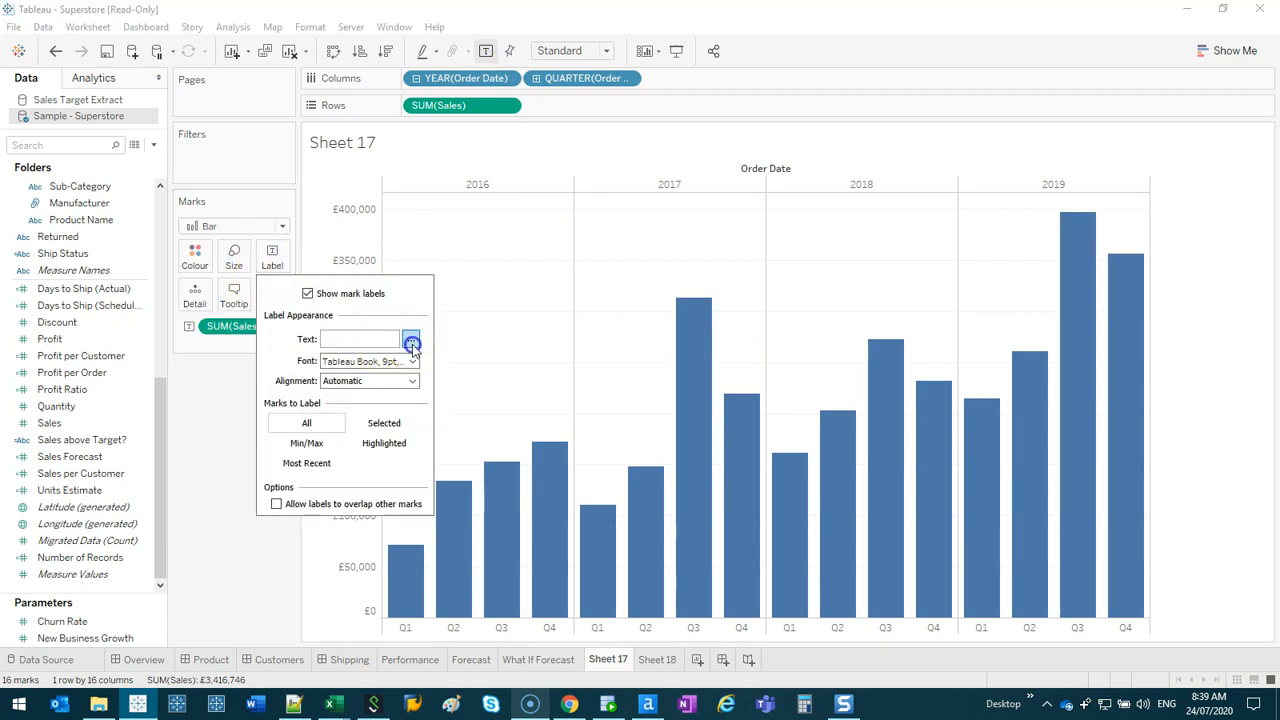
{"action": "left_click", "coordinate": [410, 340]}
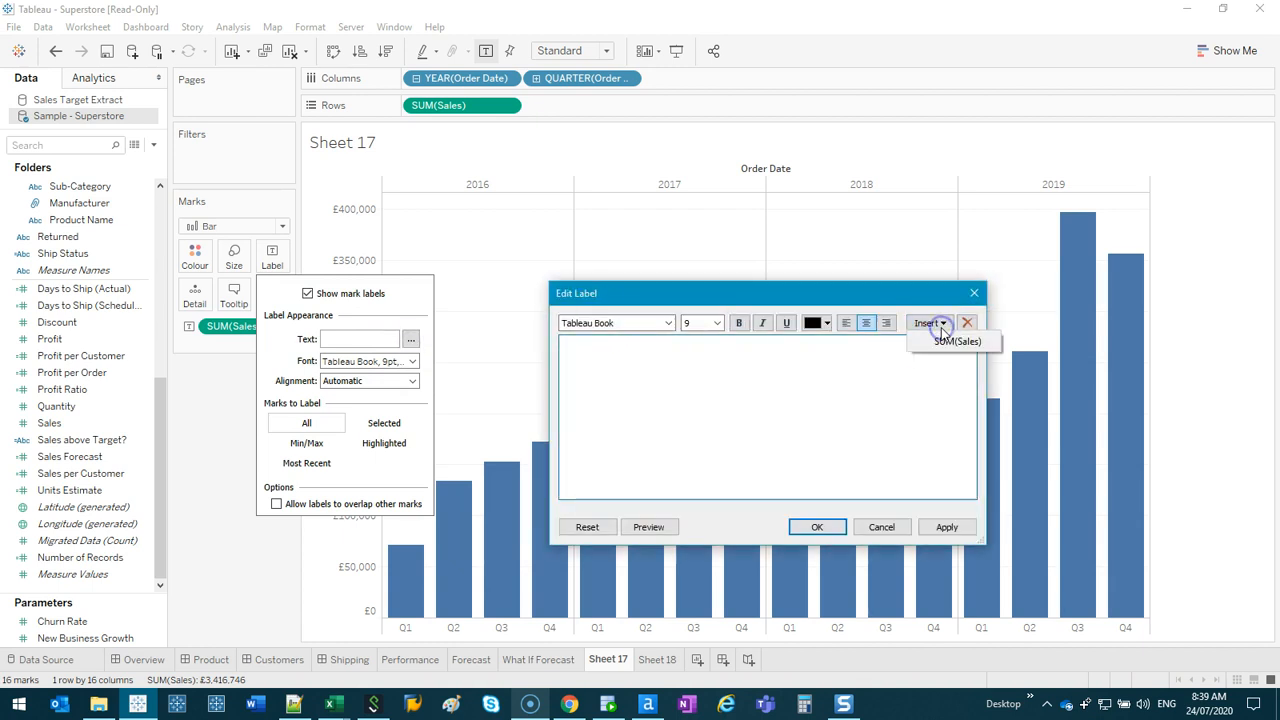
{"action": "left_click", "coordinate": [956, 340]}
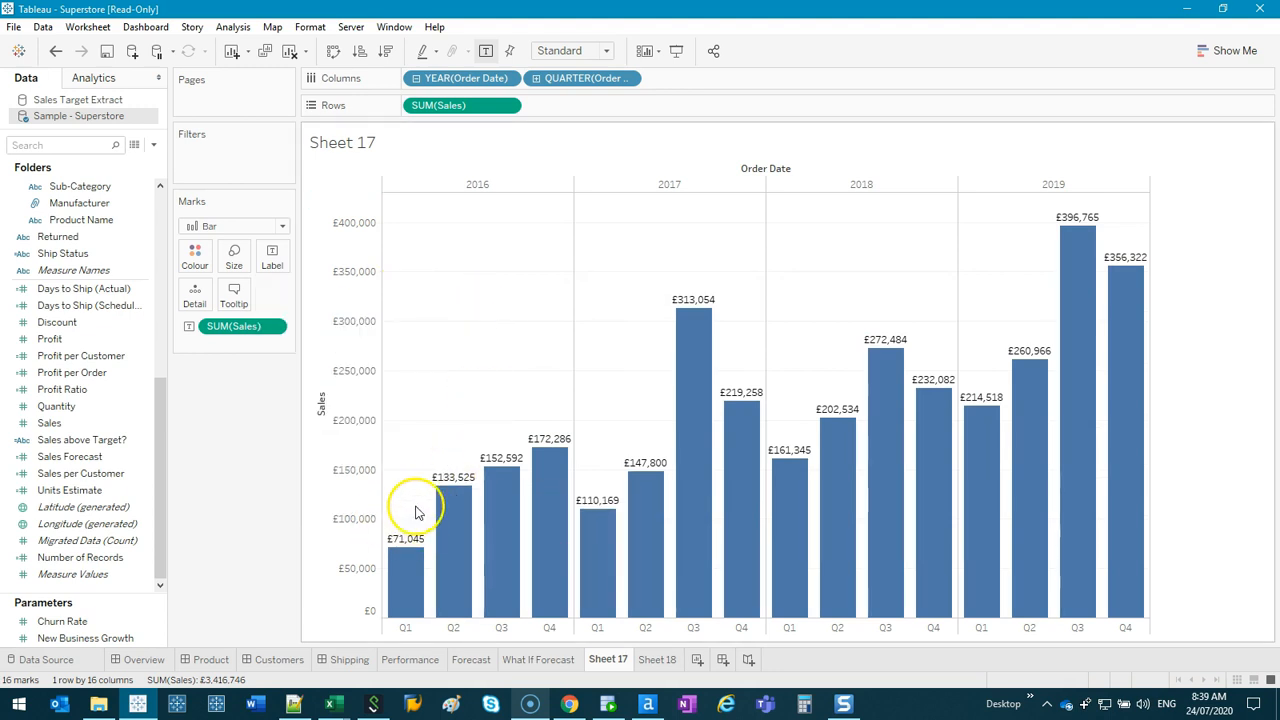
{"action": "mouse_move", "coordinate": [432, 238]}
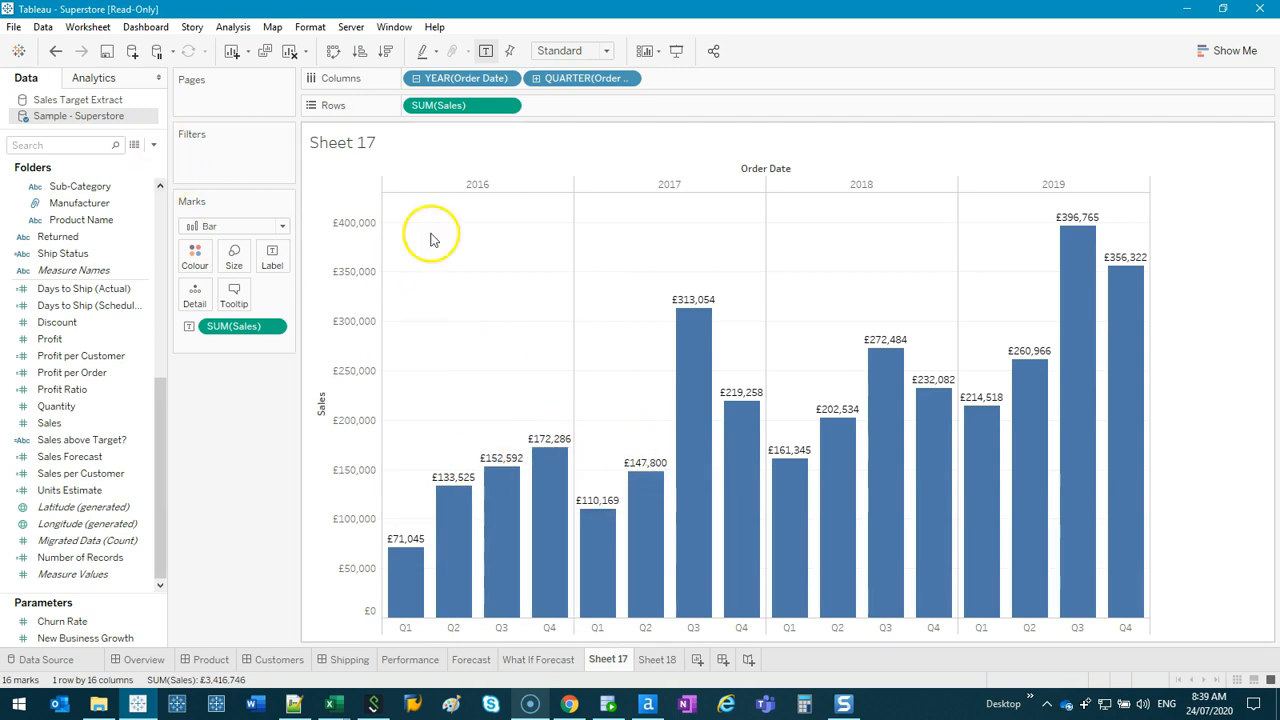
Inspect the number formatting of the Sales measure on the chart
{"action": "right_click", "coordinate": [240, 326]}
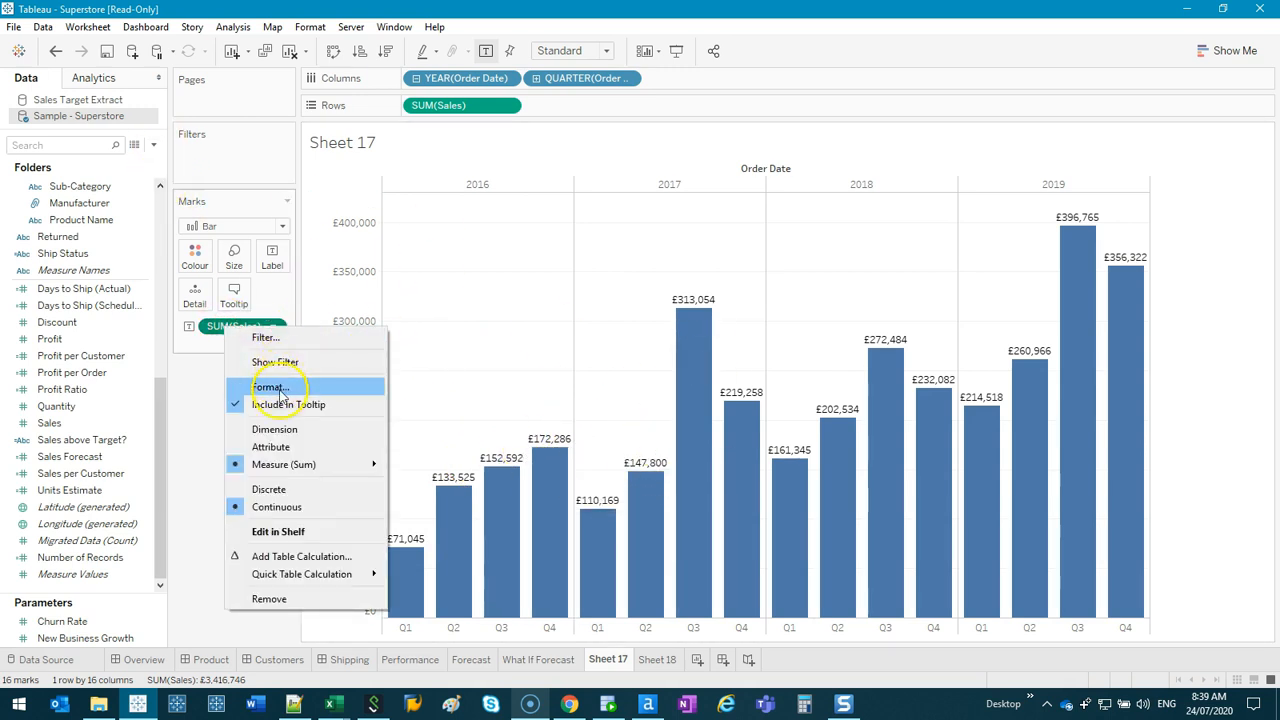
{"action": "left_click", "coordinate": [268, 388]}
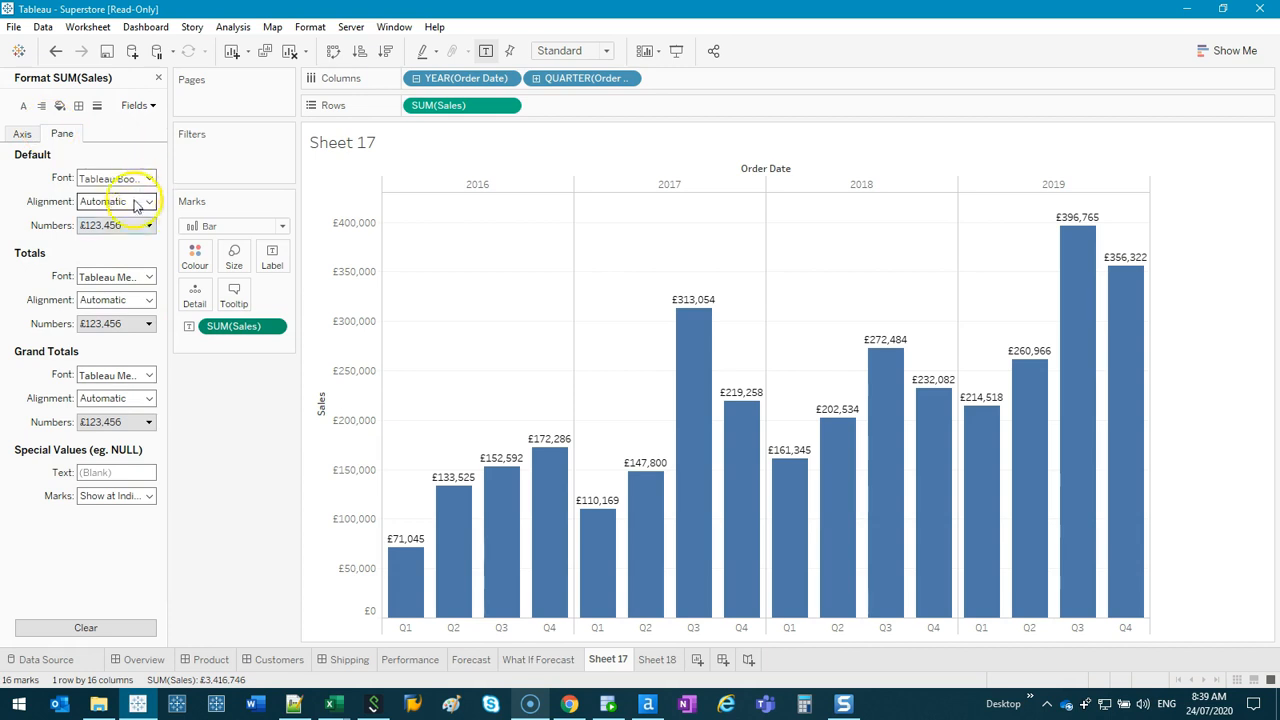
{"action": "left_click", "coordinate": [148, 178]}
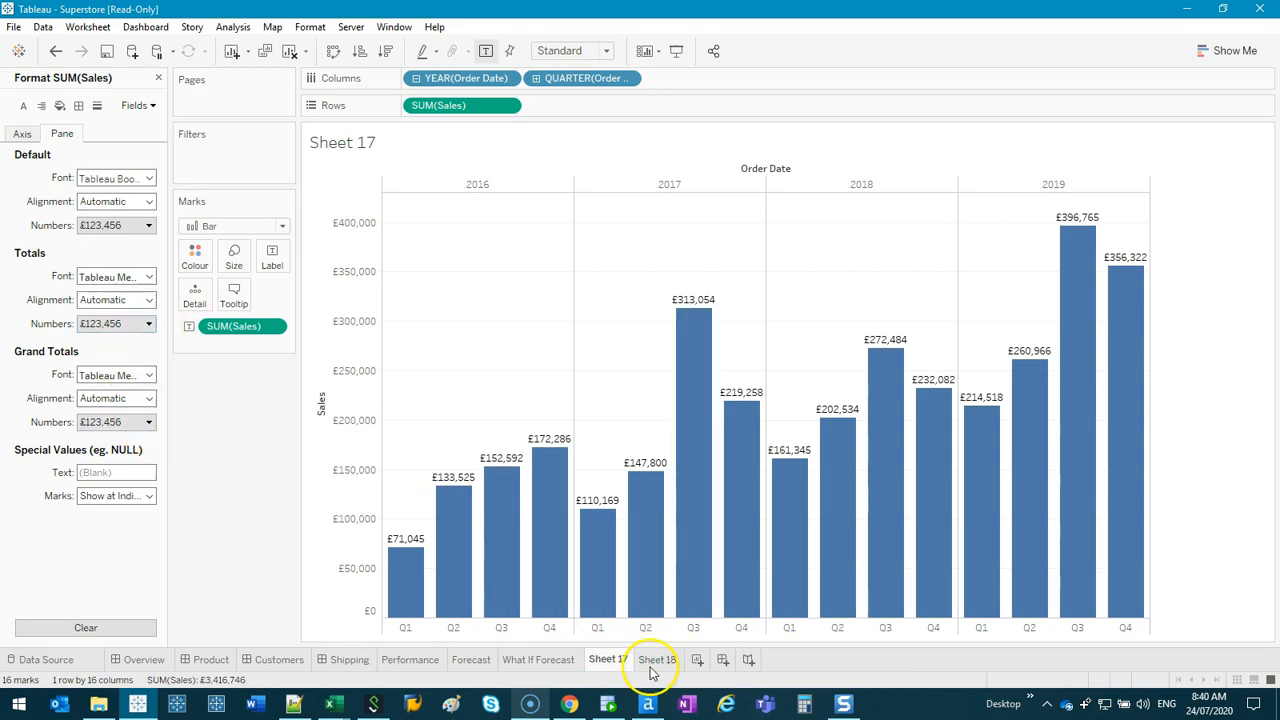
Flip between Sheet 18's pound-labelled yearly chart and Sheet 17, ending on Sheet 17
{"action": "left_click", "coordinate": [656, 660]}
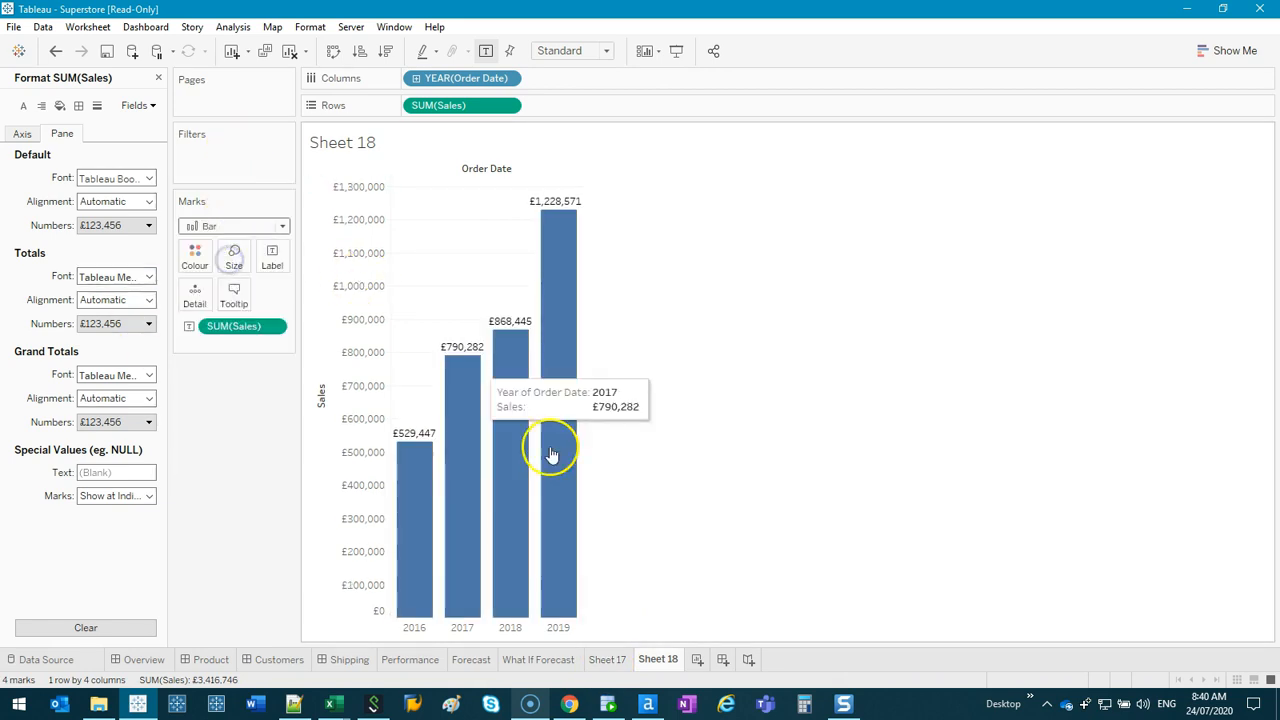
{"action": "left_click", "coordinate": [608, 660]}
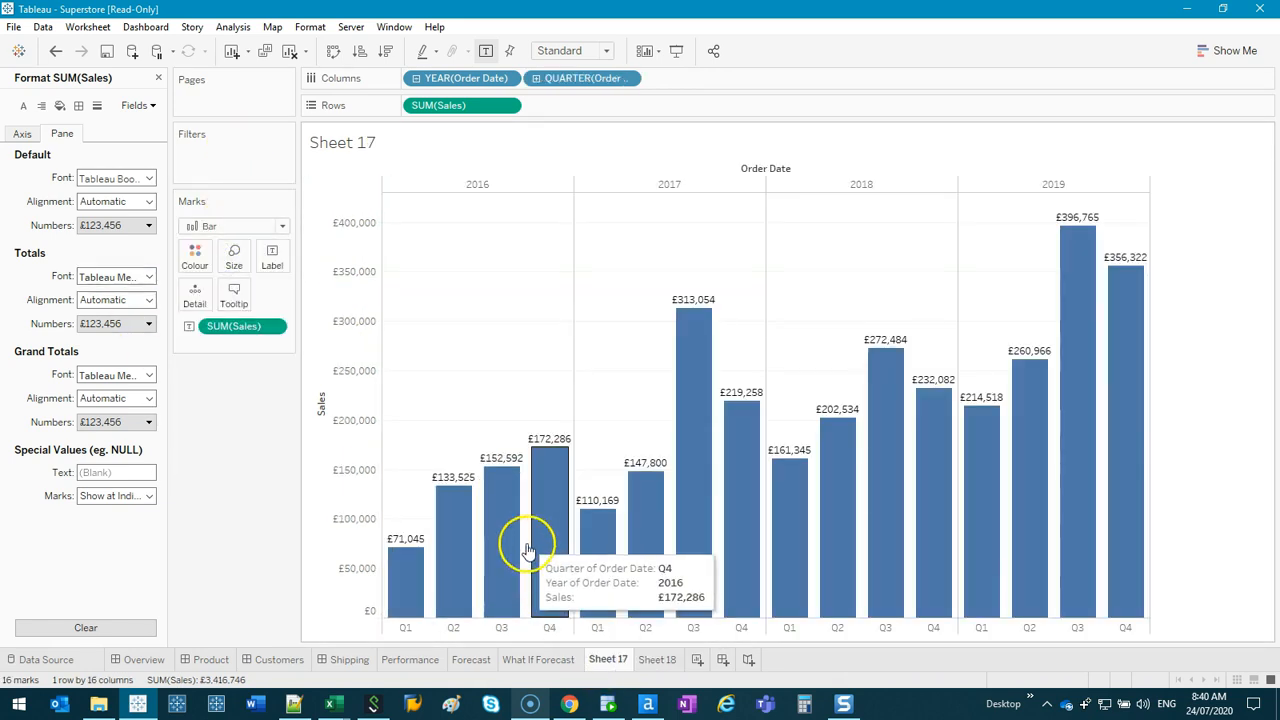
{"action": "left_click", "coordinate": [656, 660]}
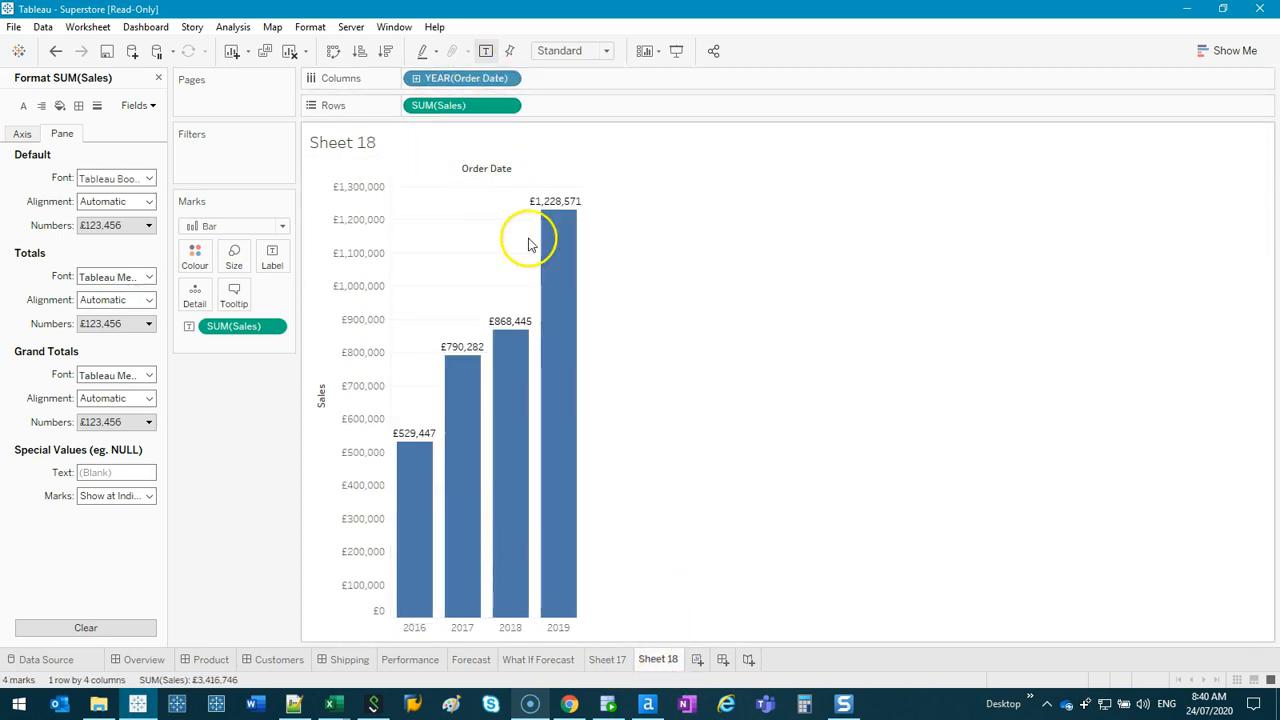
{"action": "mouse_move", "coordinate": [648, 604]}
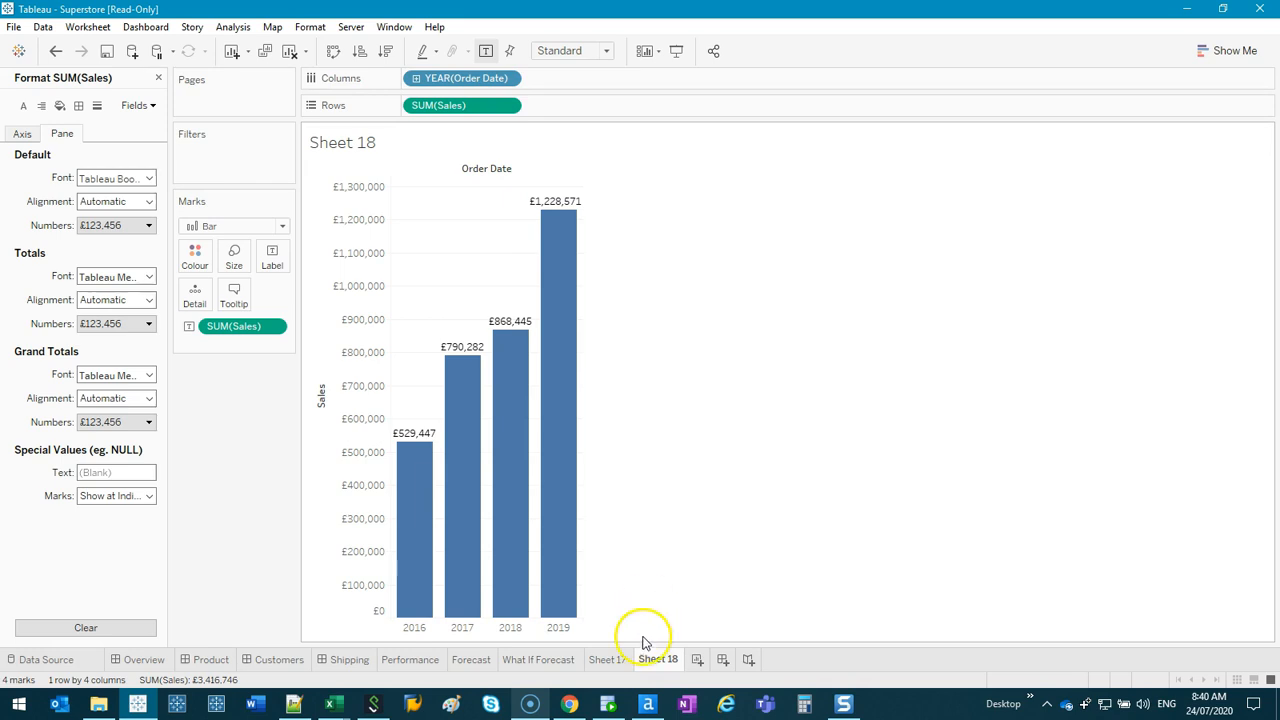
{"action": "left_click", "coordinate": [608, 660]}
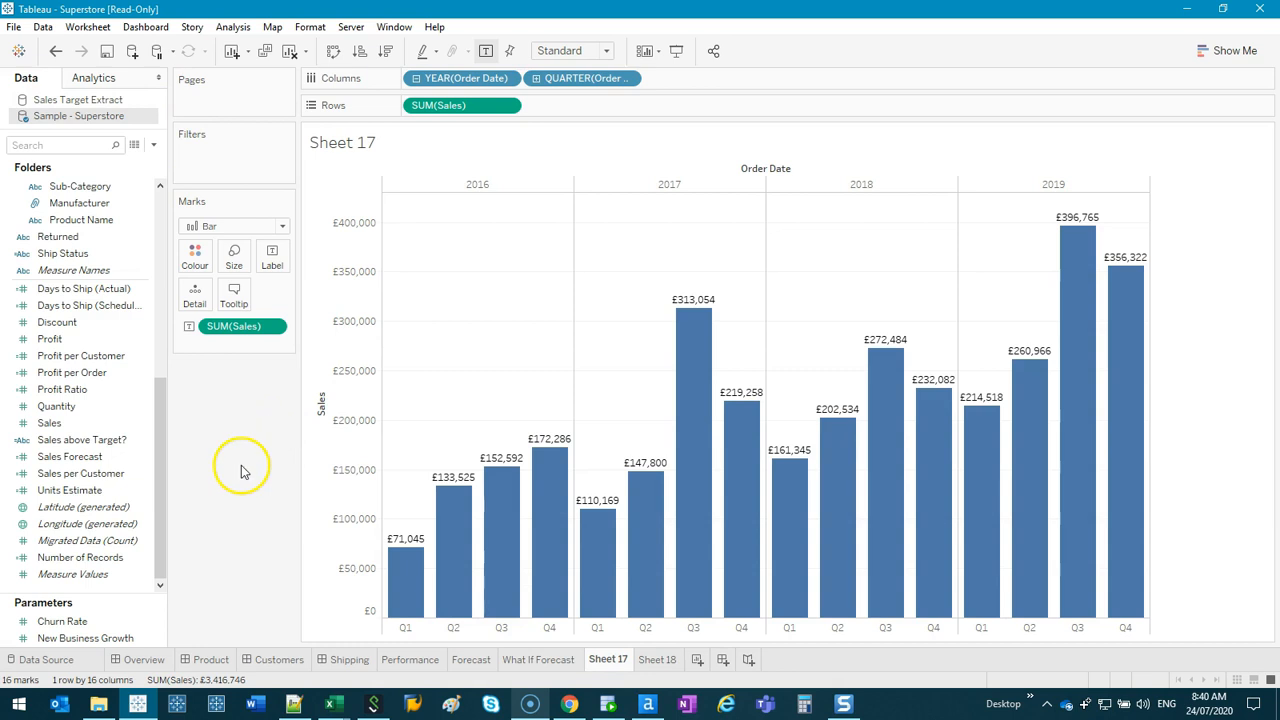
{"action": "mouse_move", "coordinate": [740, 476]}
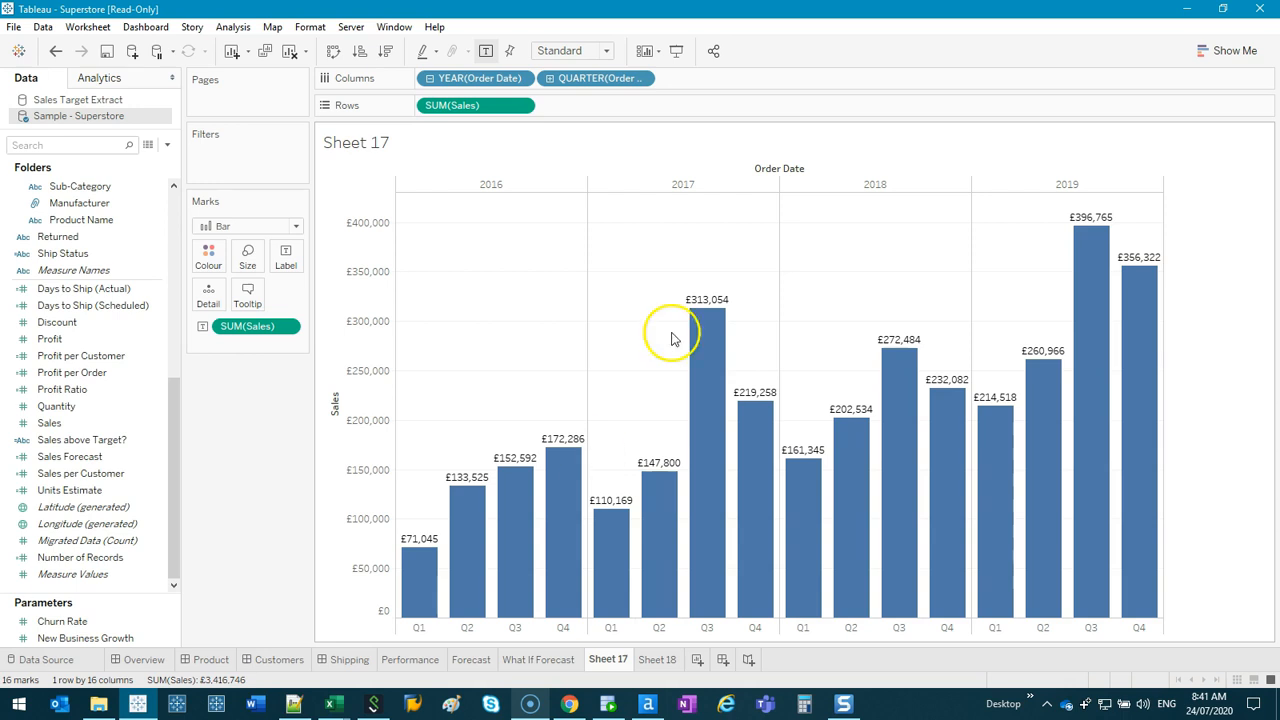
{"action": "mouse_move", "coordinate": [660, 362]}
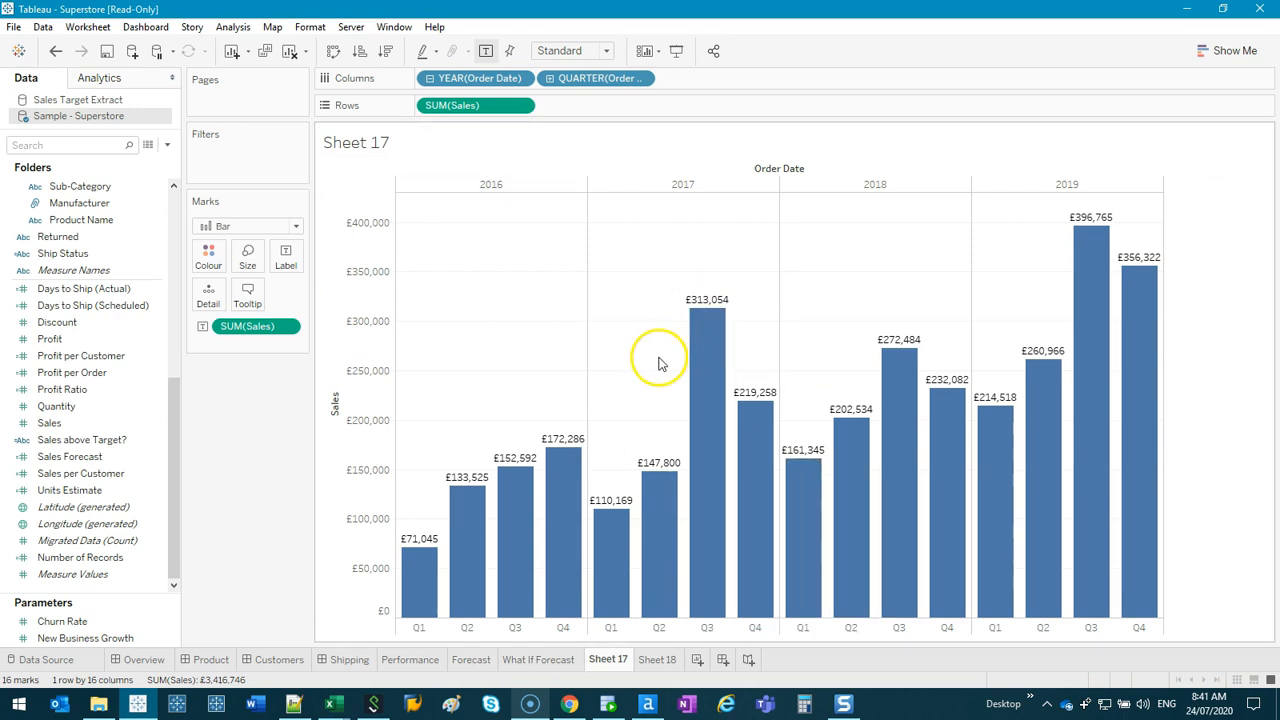
{"action": "mouse_move", "coordinate": [518, 242]}
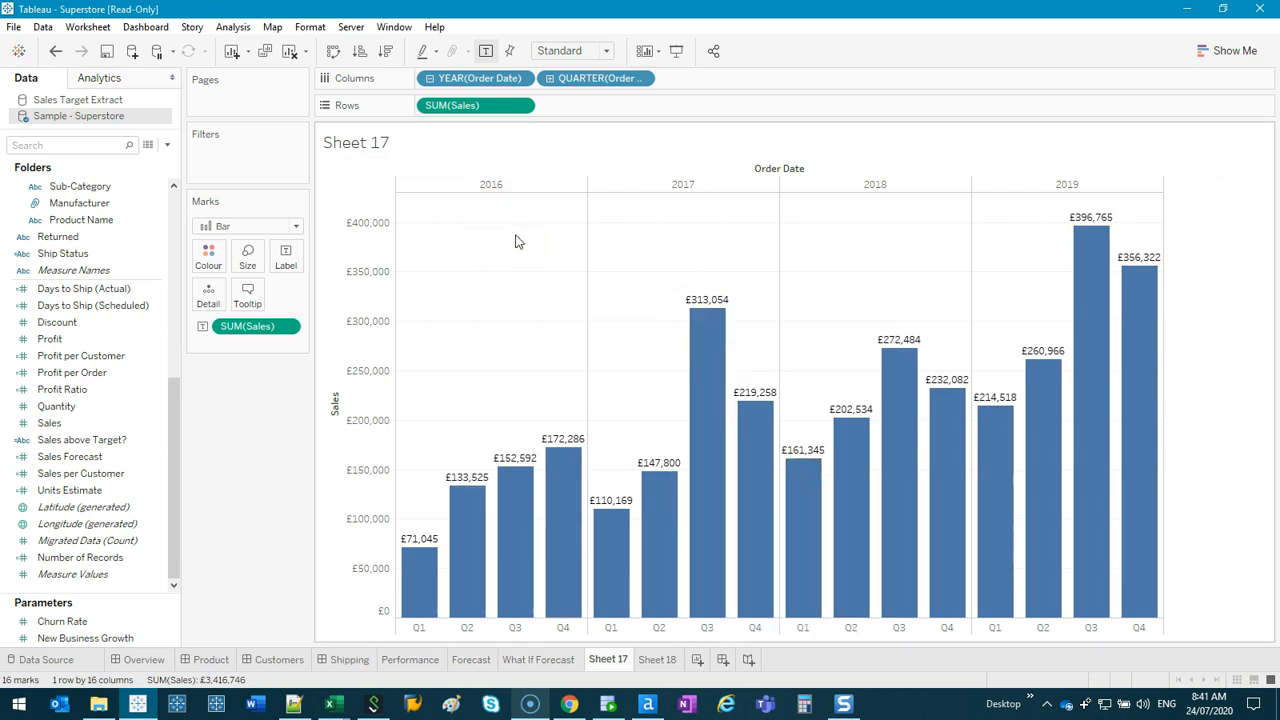
{"action": "mouse_move", "coordinate": [520, 240]}
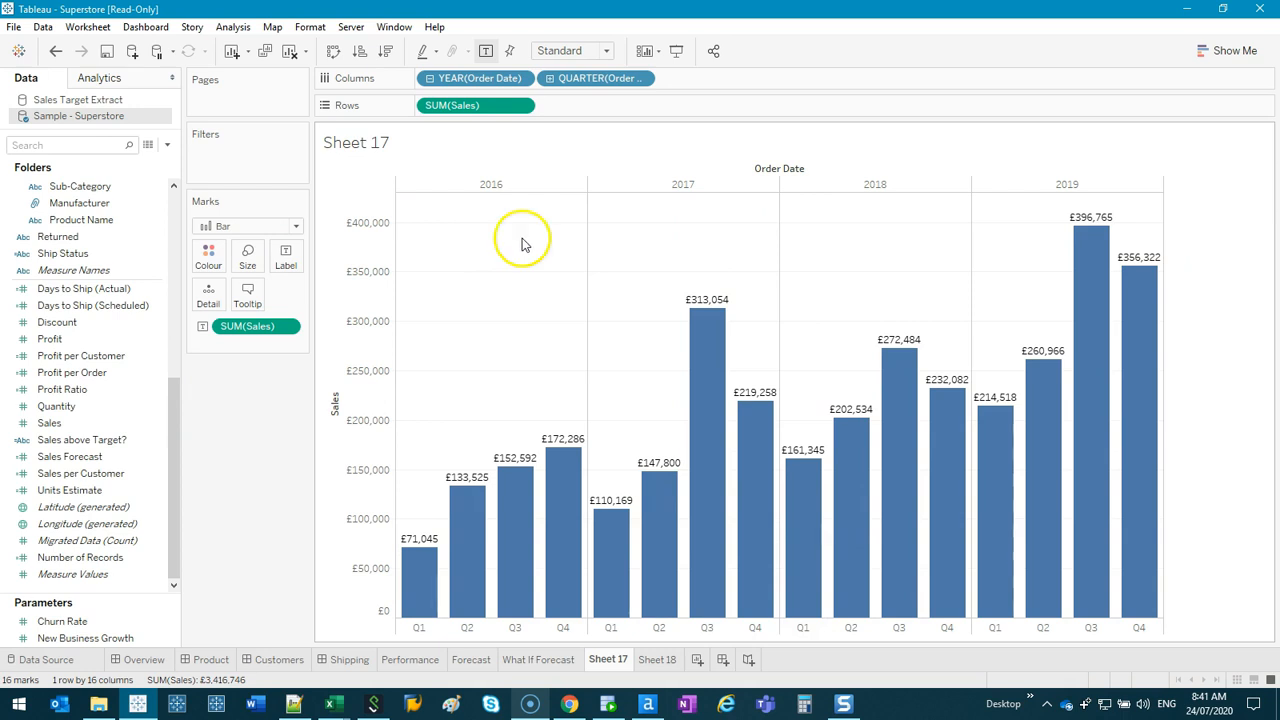
{"action": "mouse_move", "coordinate": [532, 256]}
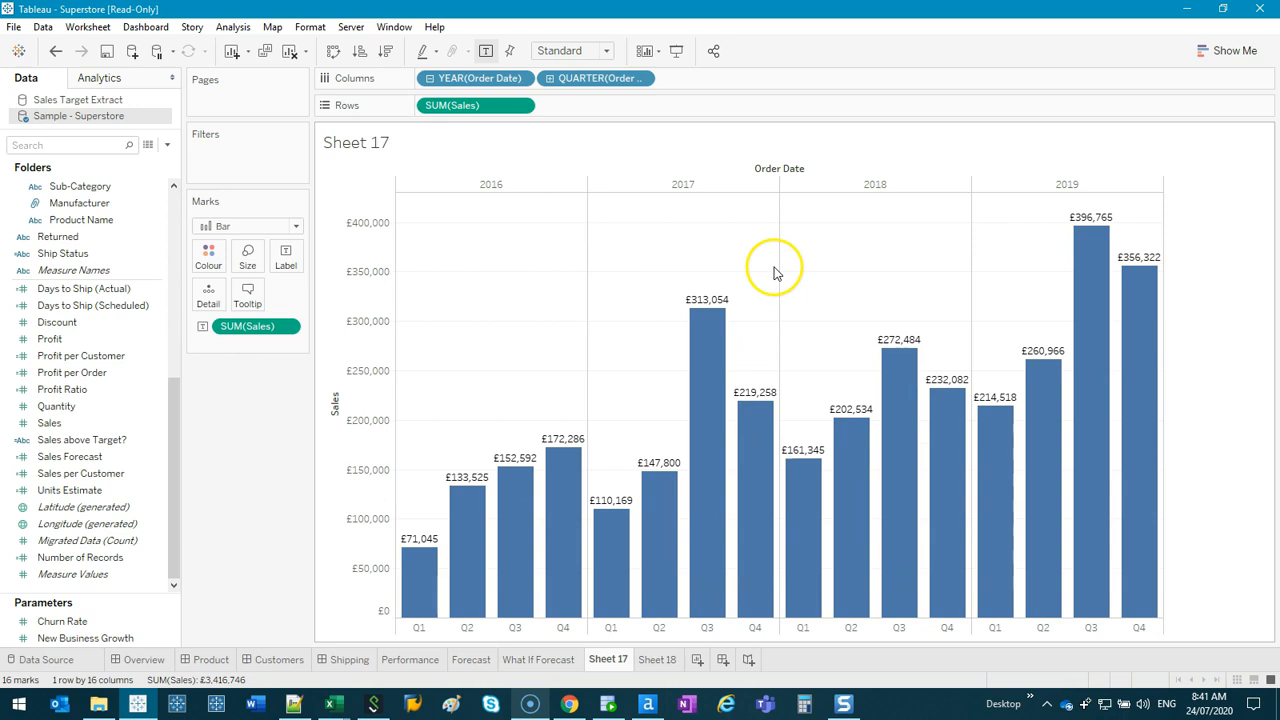
{"action": "mouse_move", "coordinate": [708, 472]}
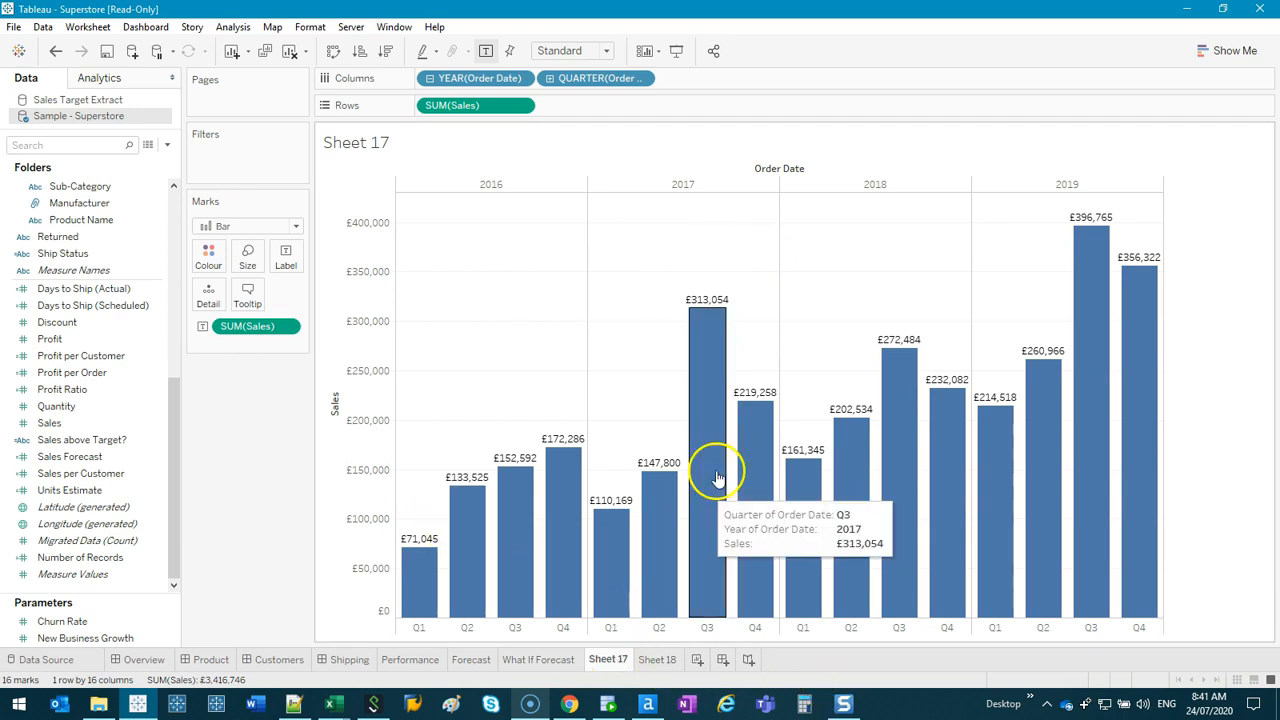
{"action": "mouse_move", "coordinate": [624, 360]}
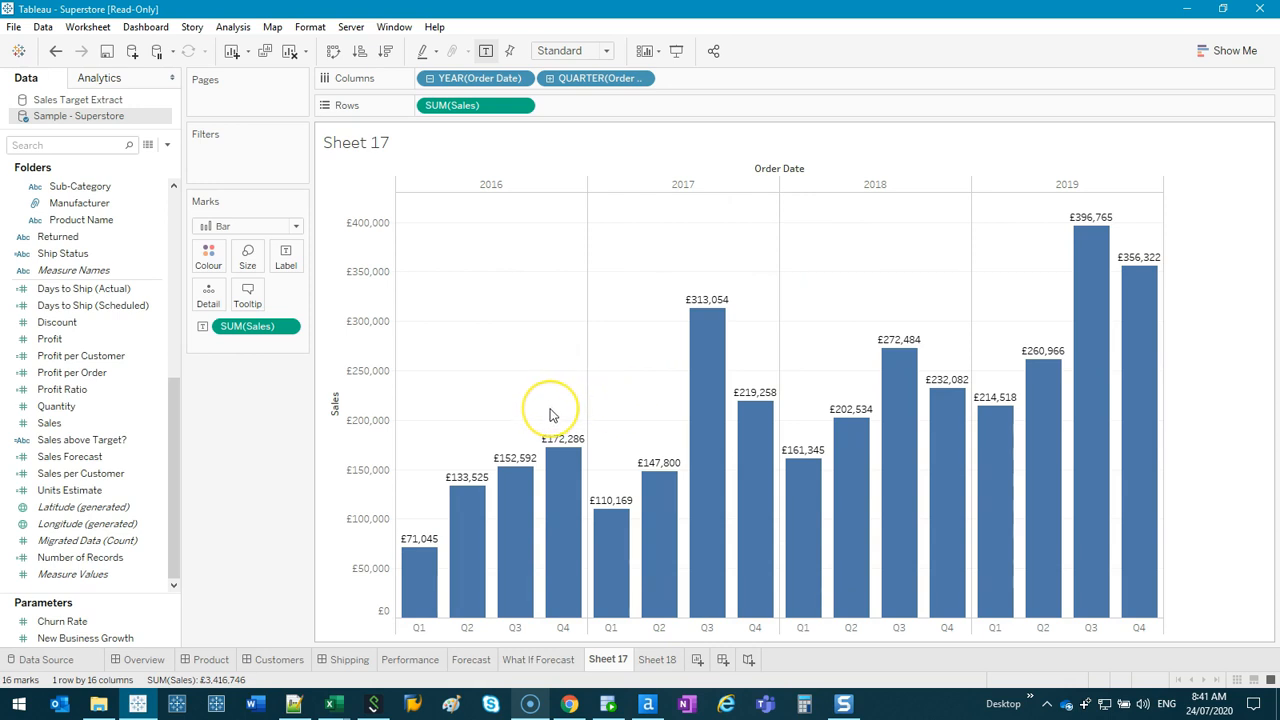
{"action": "mouse_move", "coordinate": [420, 570]}
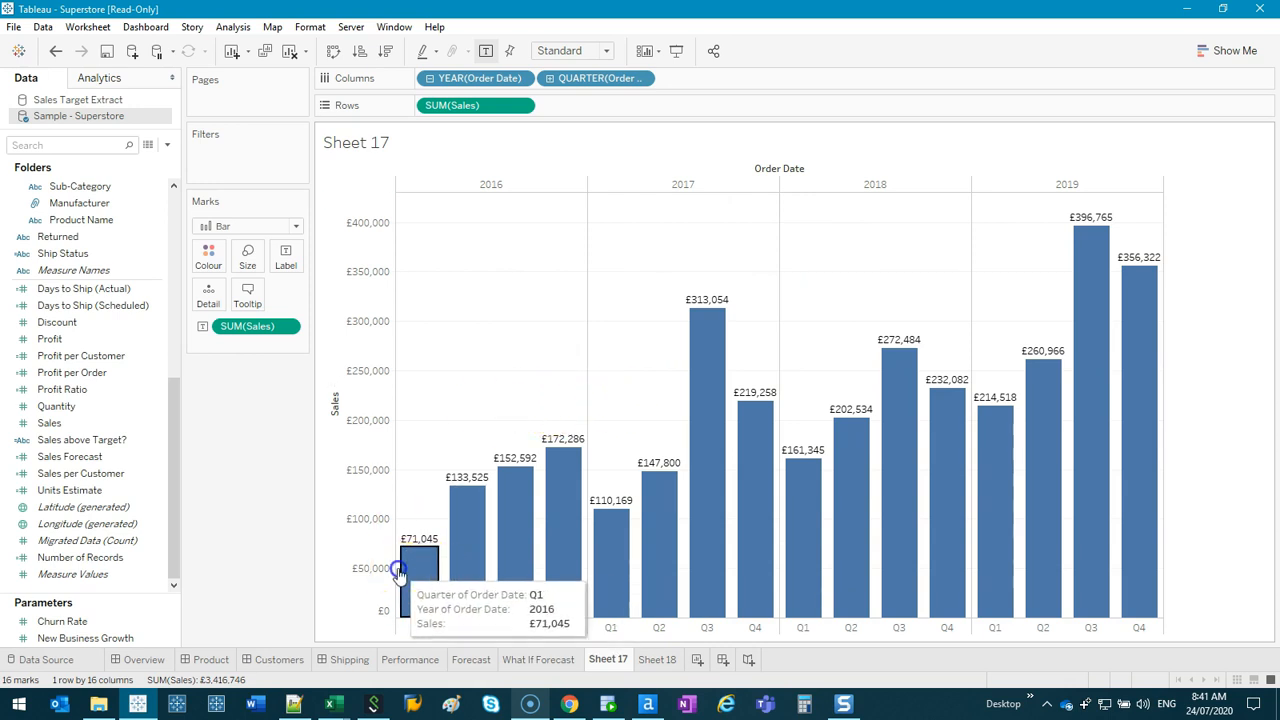
{"action": "left_click", "coordinate": [420, 570]}
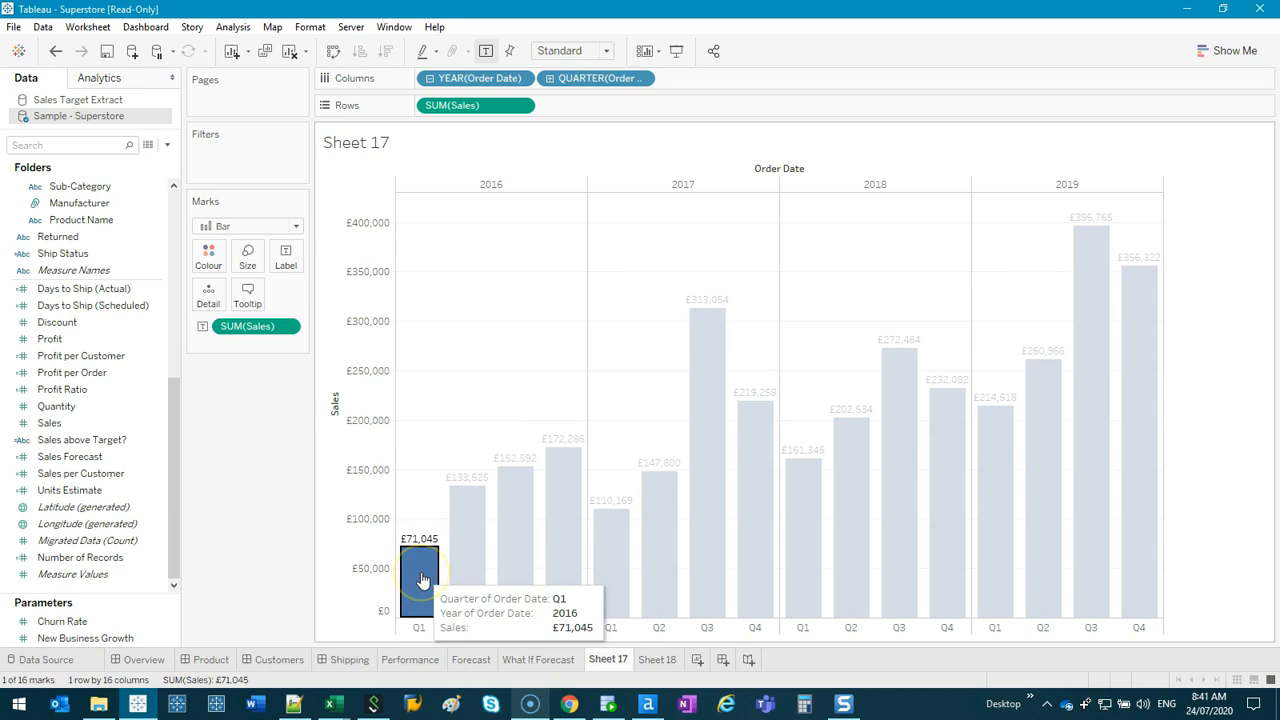
{"action": "left_click", "coordinate": [420, 576]}
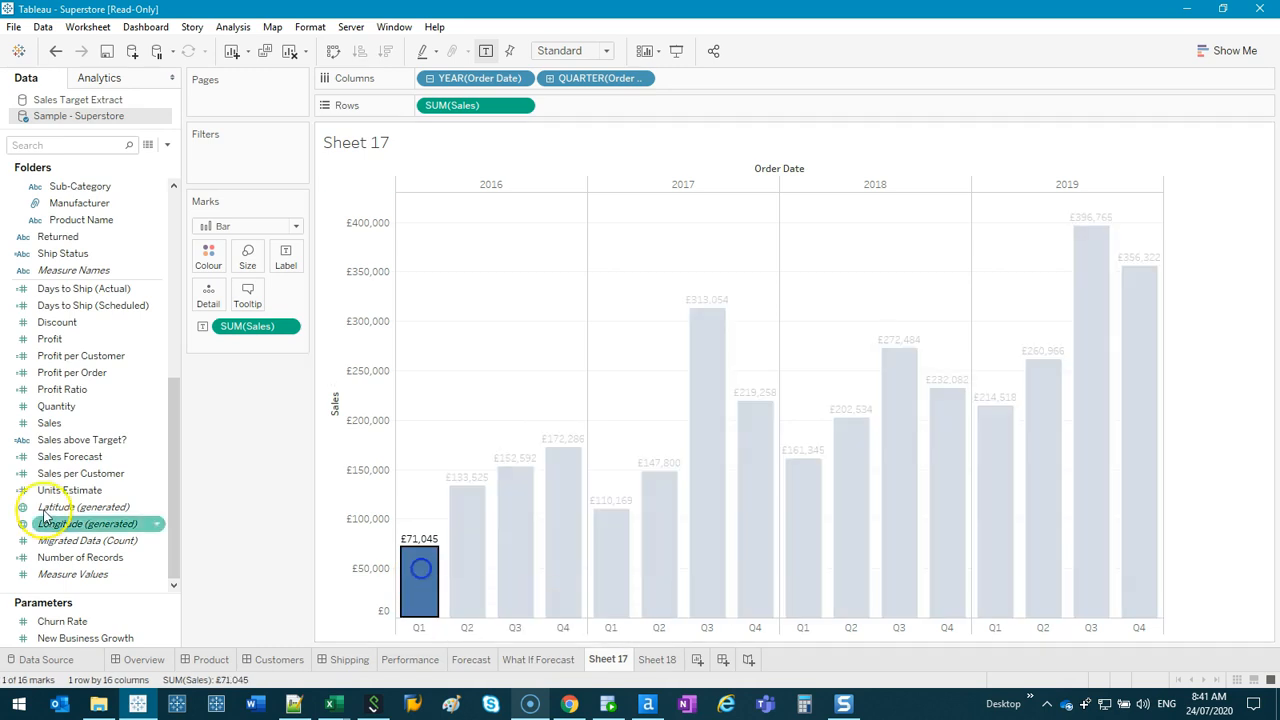
{"action": "mouse_move", "coordinate": [420, 580]}
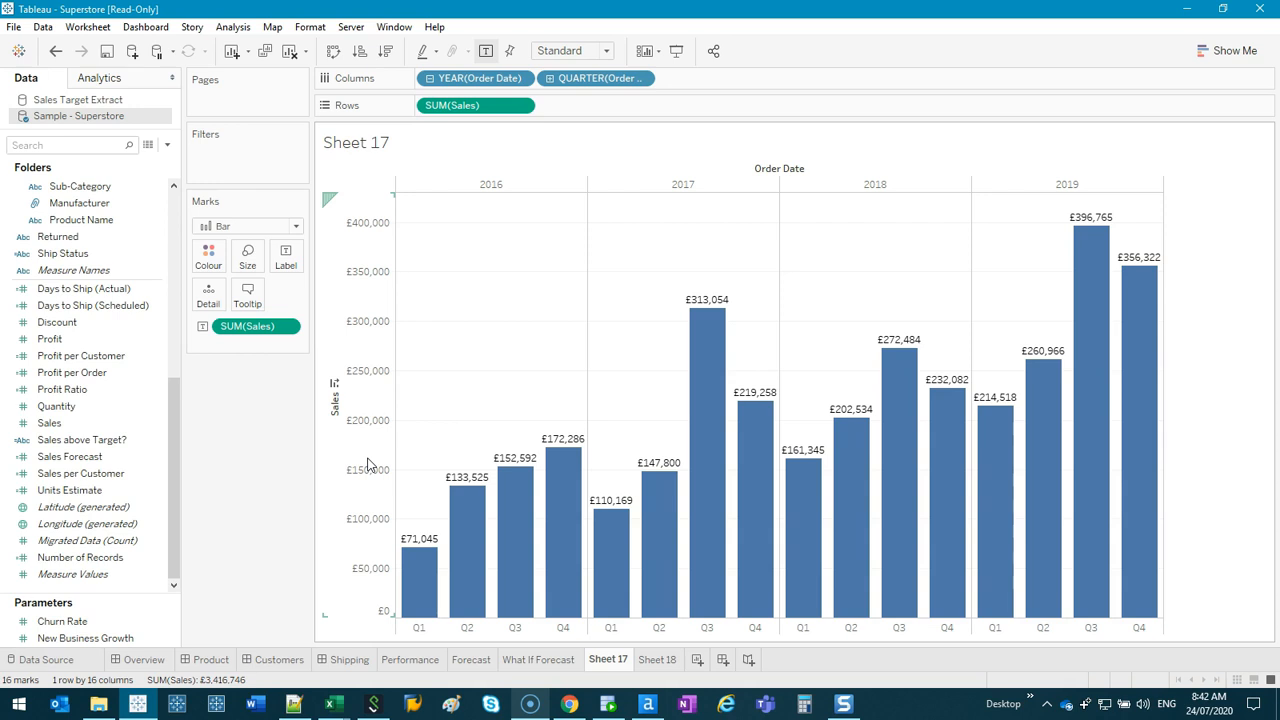
{"action": "mouse_move", "coordinate": [260, 170]}
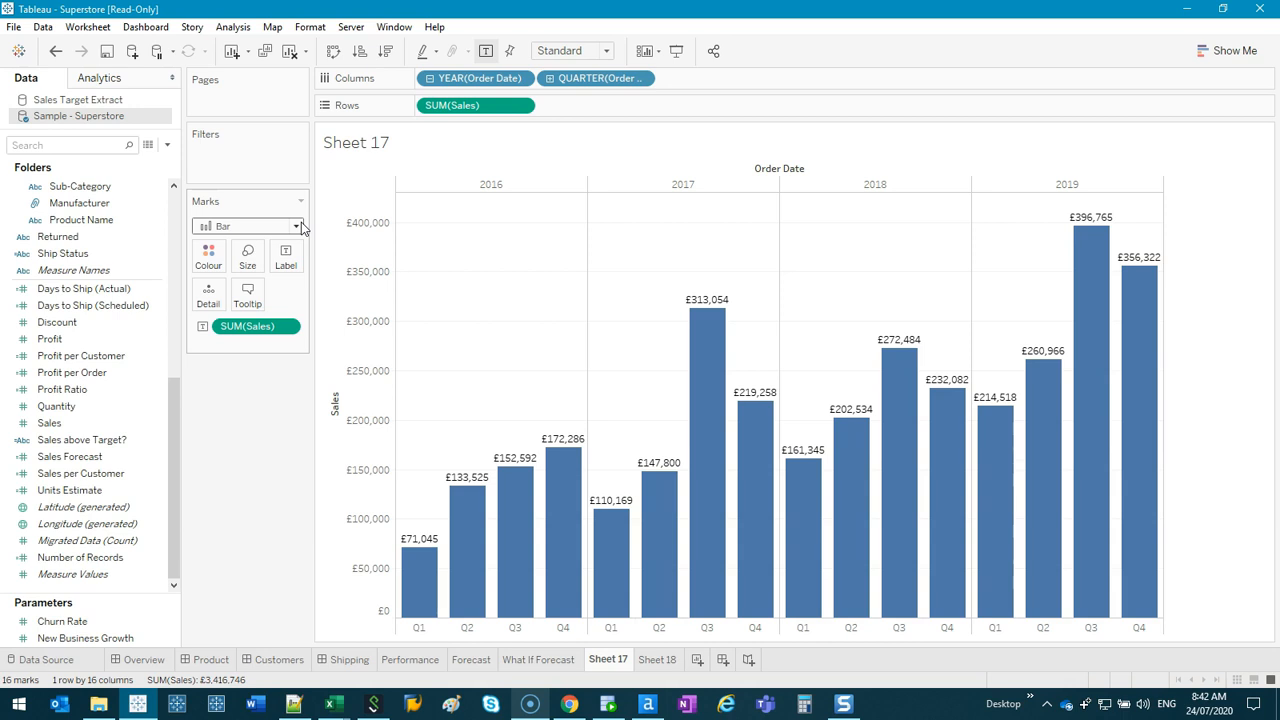
{"action": "mouse_move", "coordinate": [112, 132]}
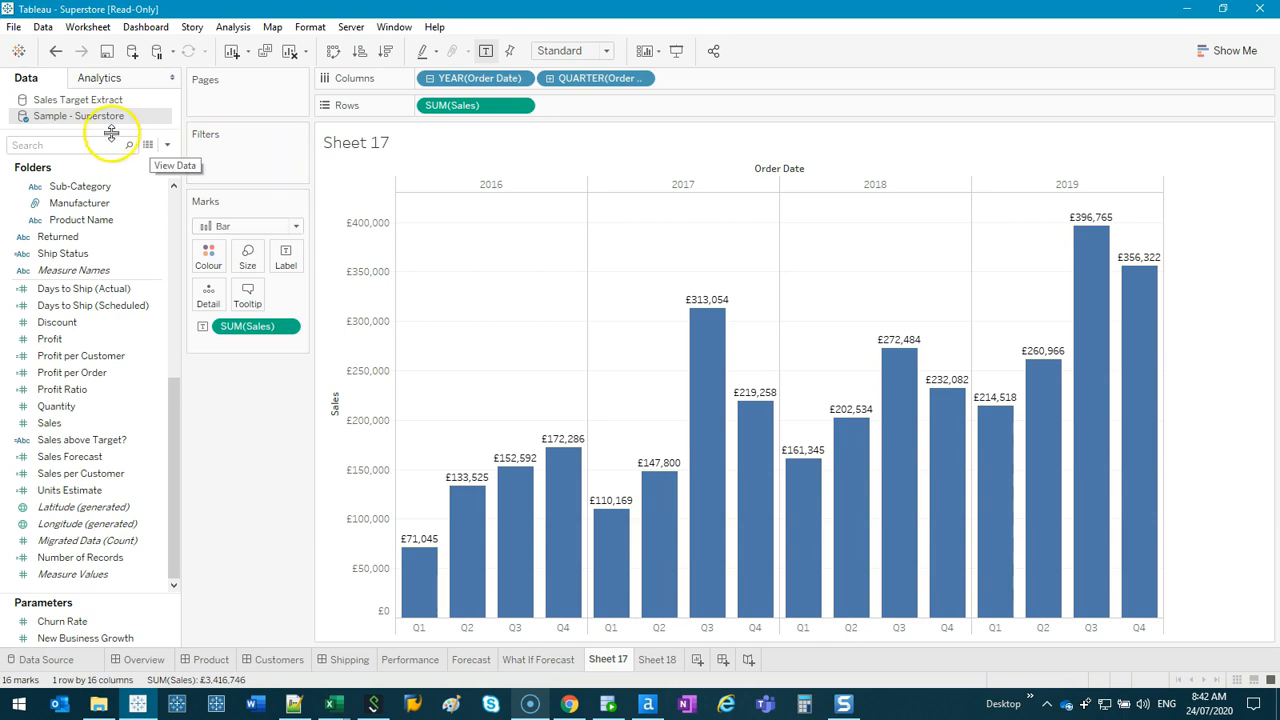
Check the Data and Worksheet menus, then reopen the Sample - Superstore source's context menu
{"action": "right_click", "coordinate": [78, 116]}
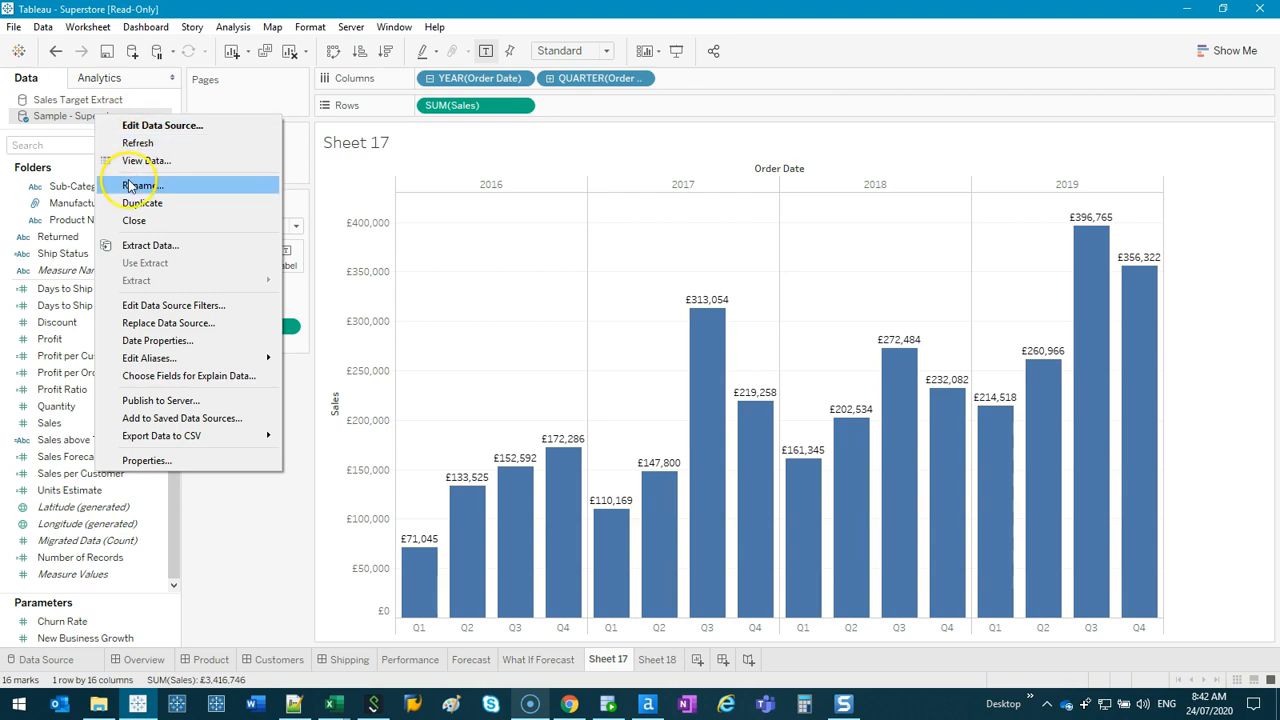
{"action": "mouse_move", "coordinate": [150, 264]}
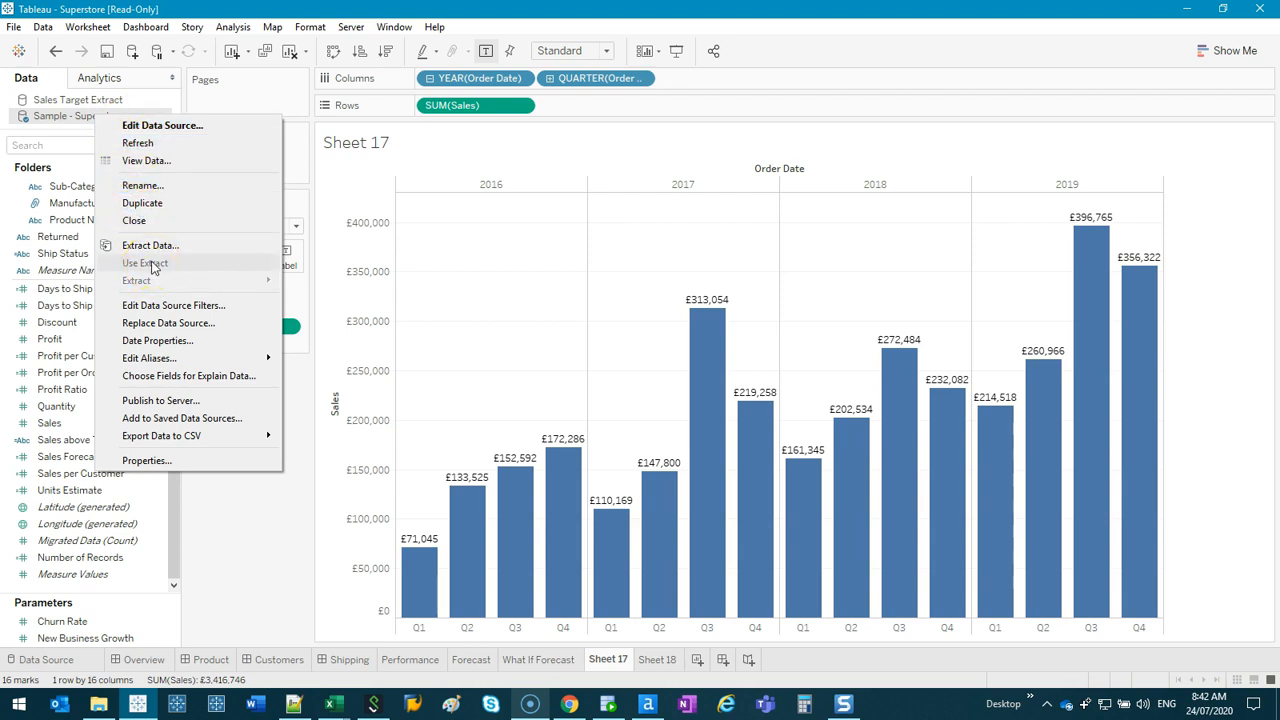
{"action": "mouse_move", "coordinate": [170, 272]}
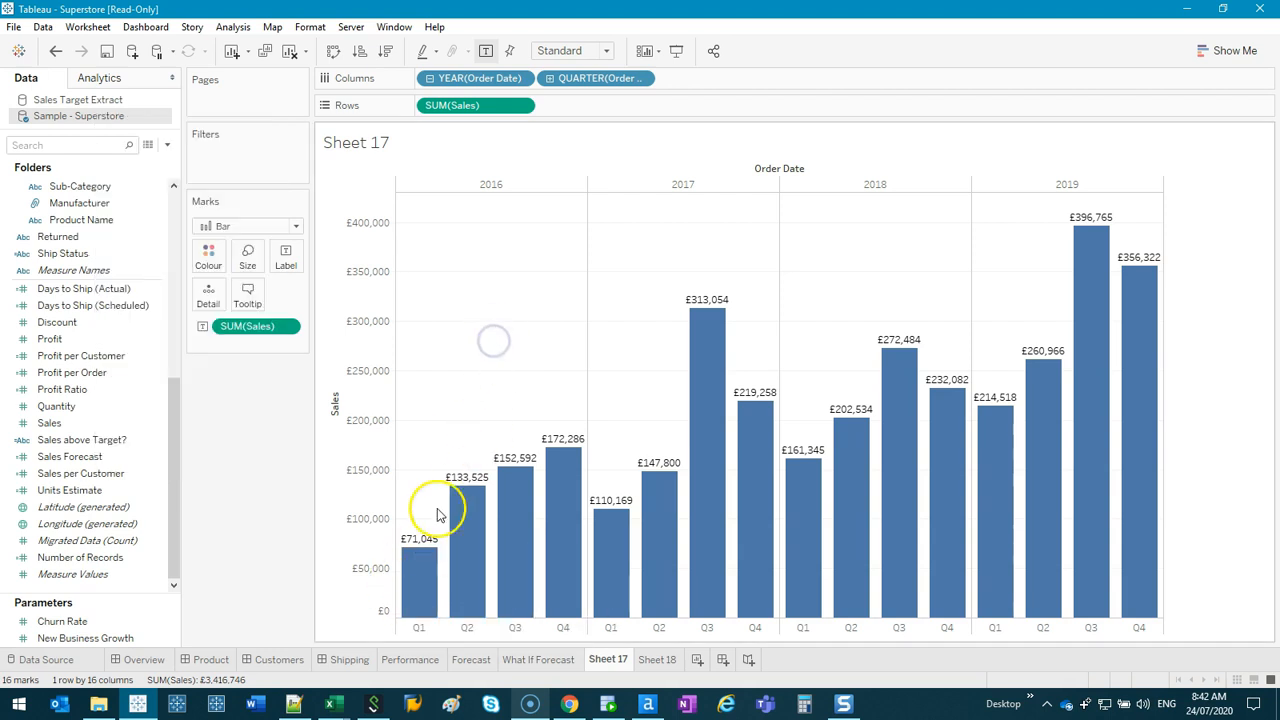
{"action": "mouse_move", "coordinate": [1124, 264]}
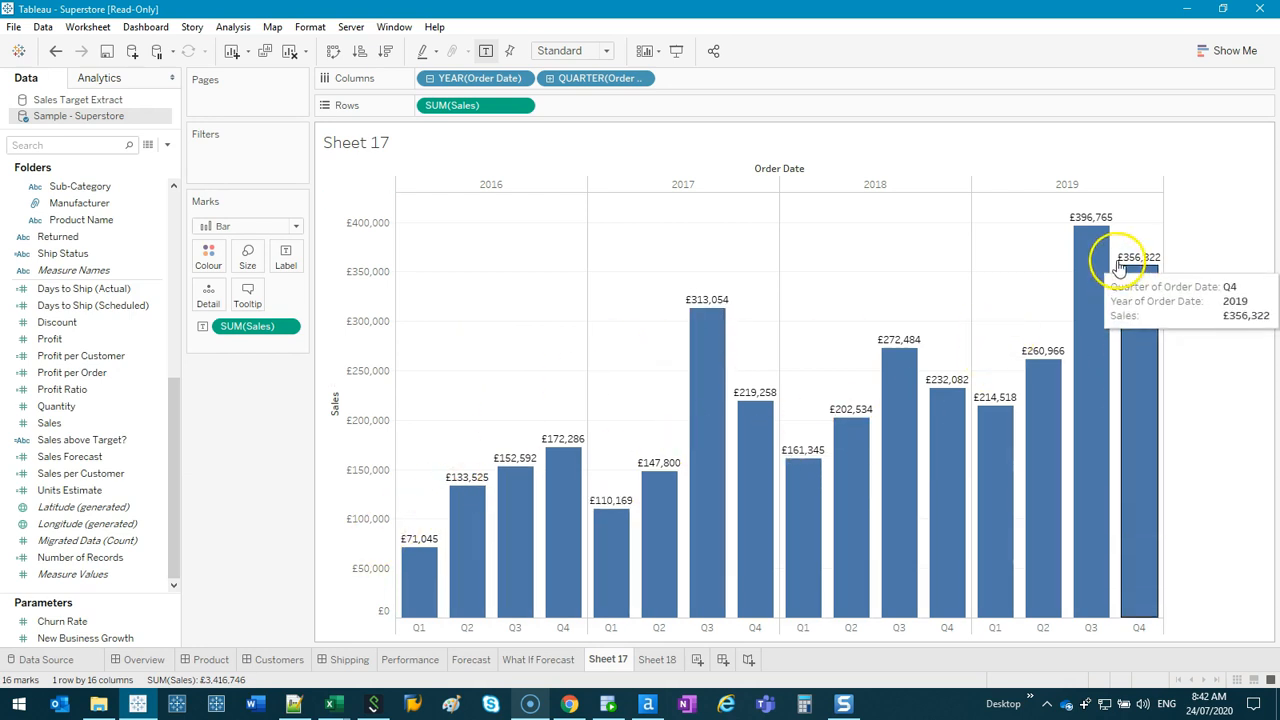
{"action": "left_click", "coordinate": [42, 28]}
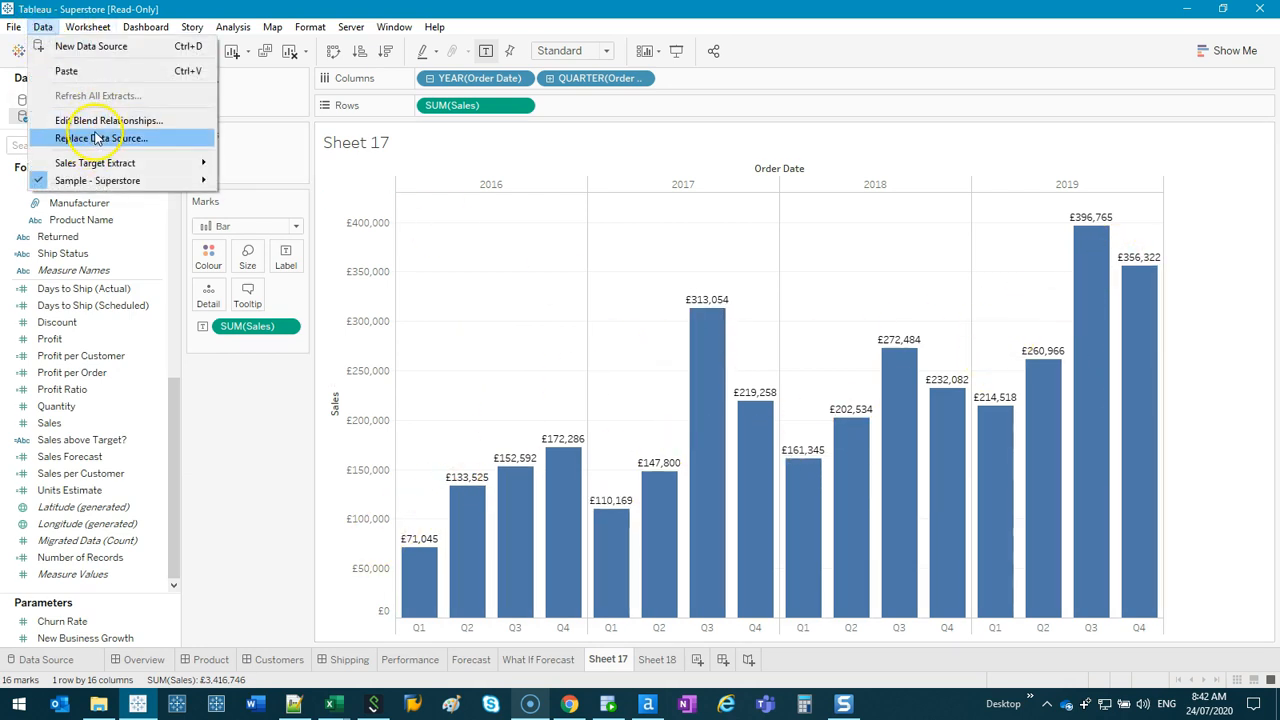
{"action": "left_click", "coordinate": [88, 28]}
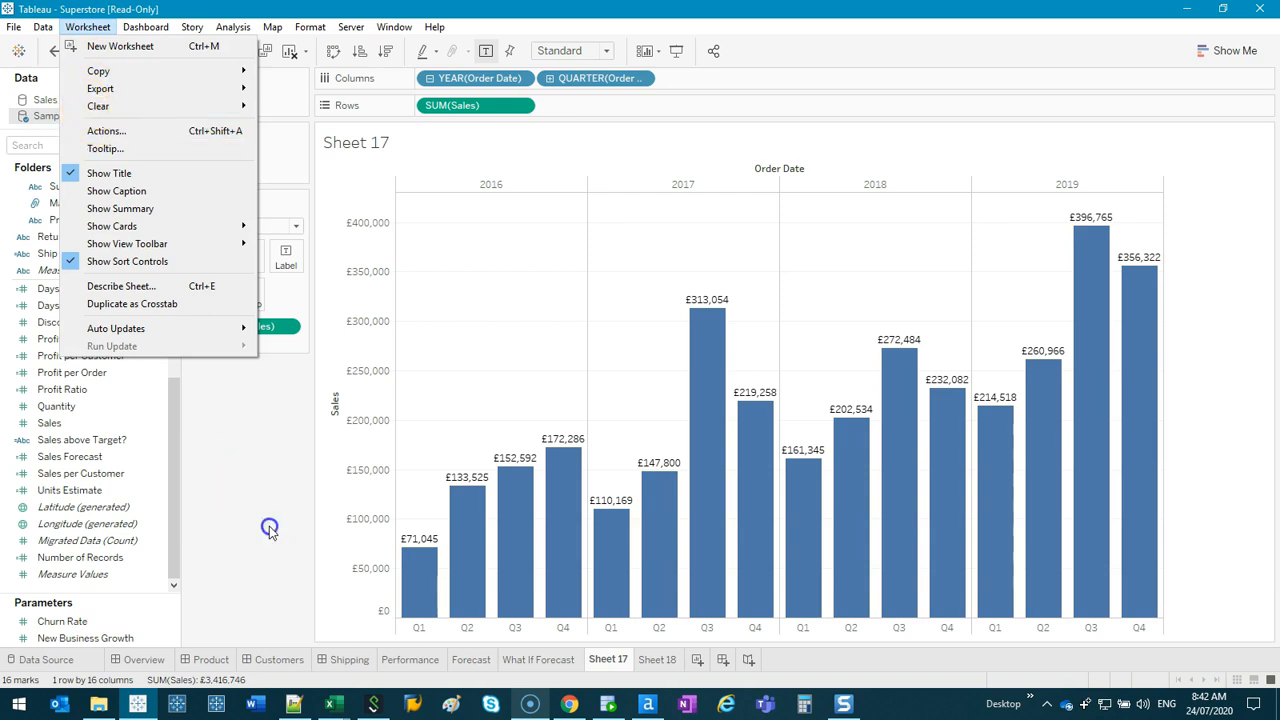
{"action": "right_click", "coordinate": [78, 114]}
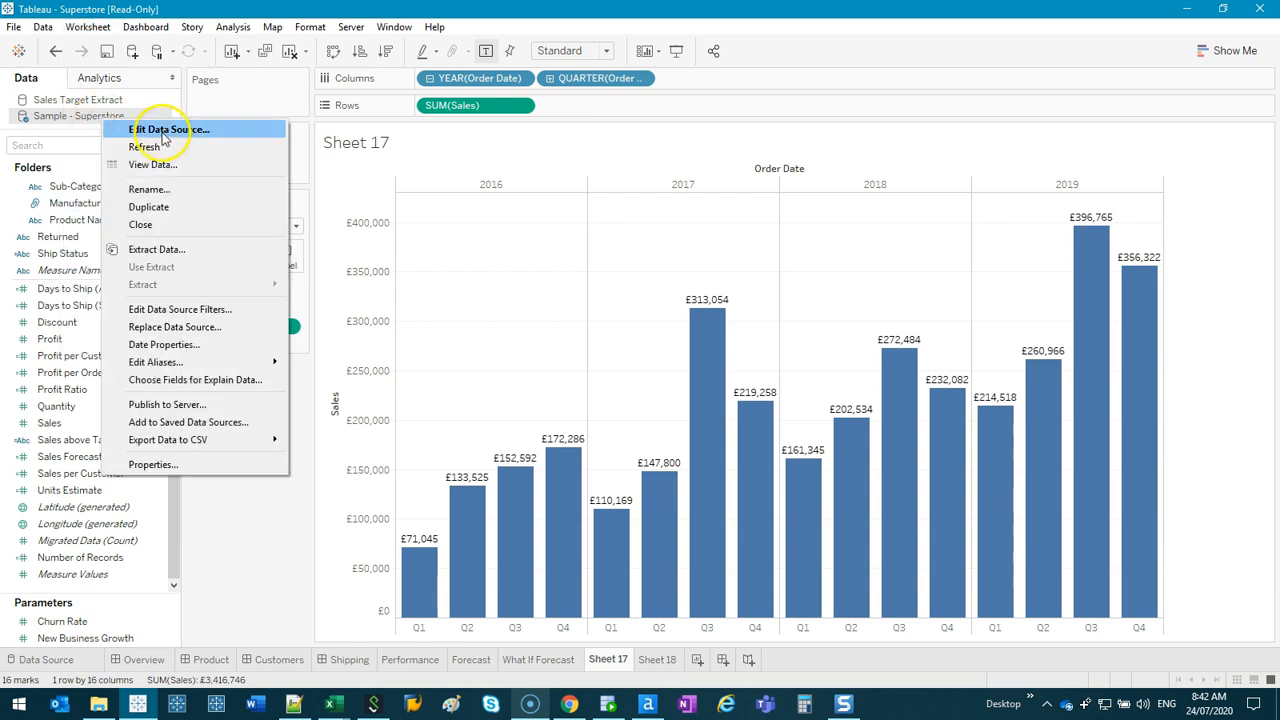